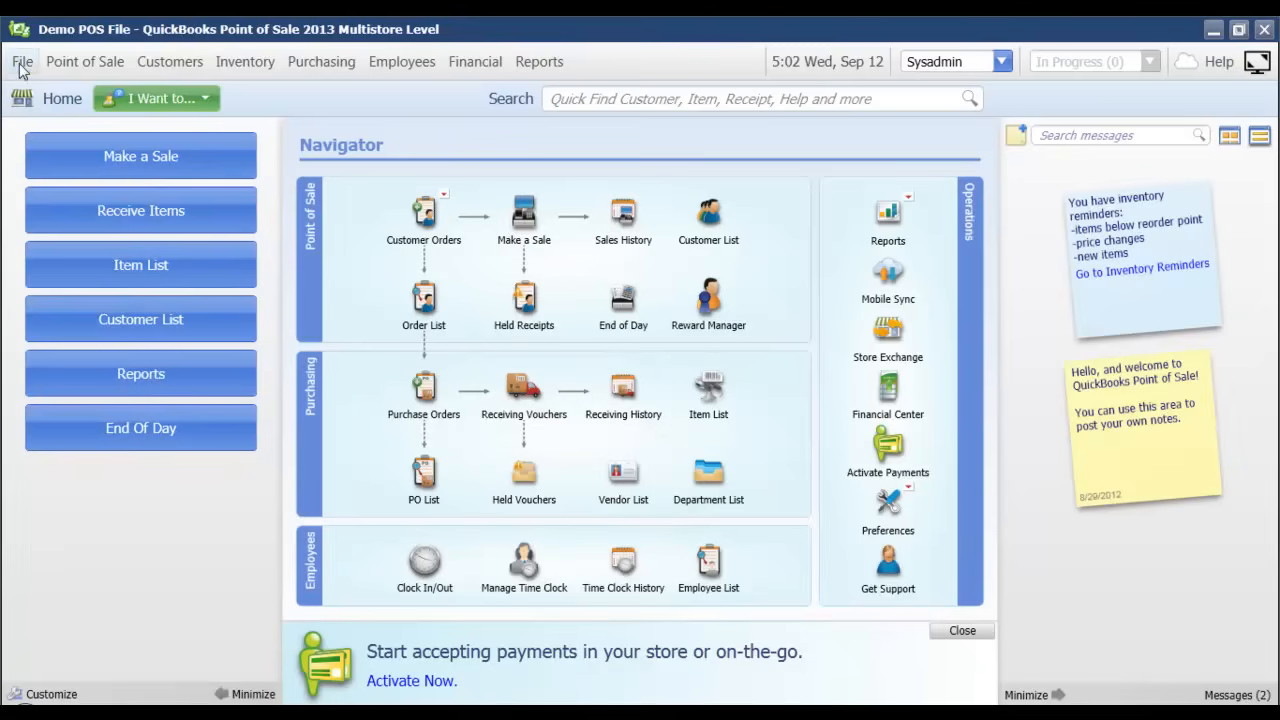
From File > Company Operations, choose to create a new company rather than the demo file
left_click(20, 60)
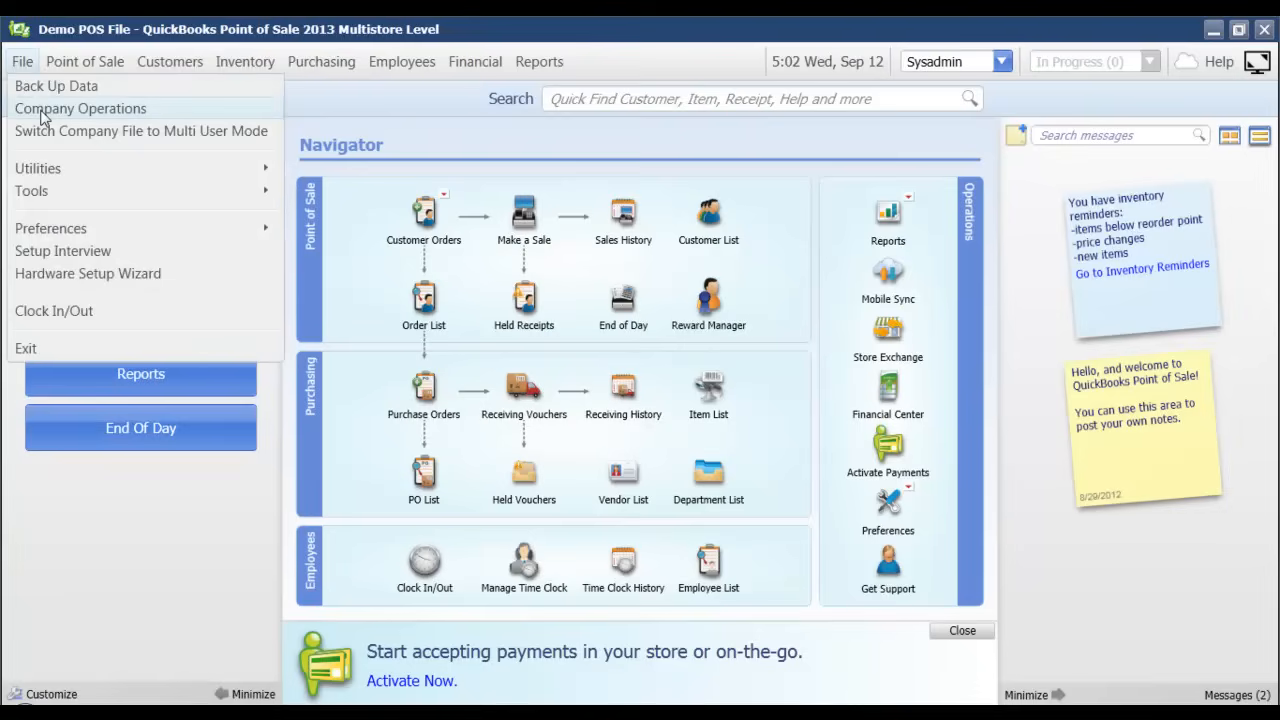
left_click(80, 108)
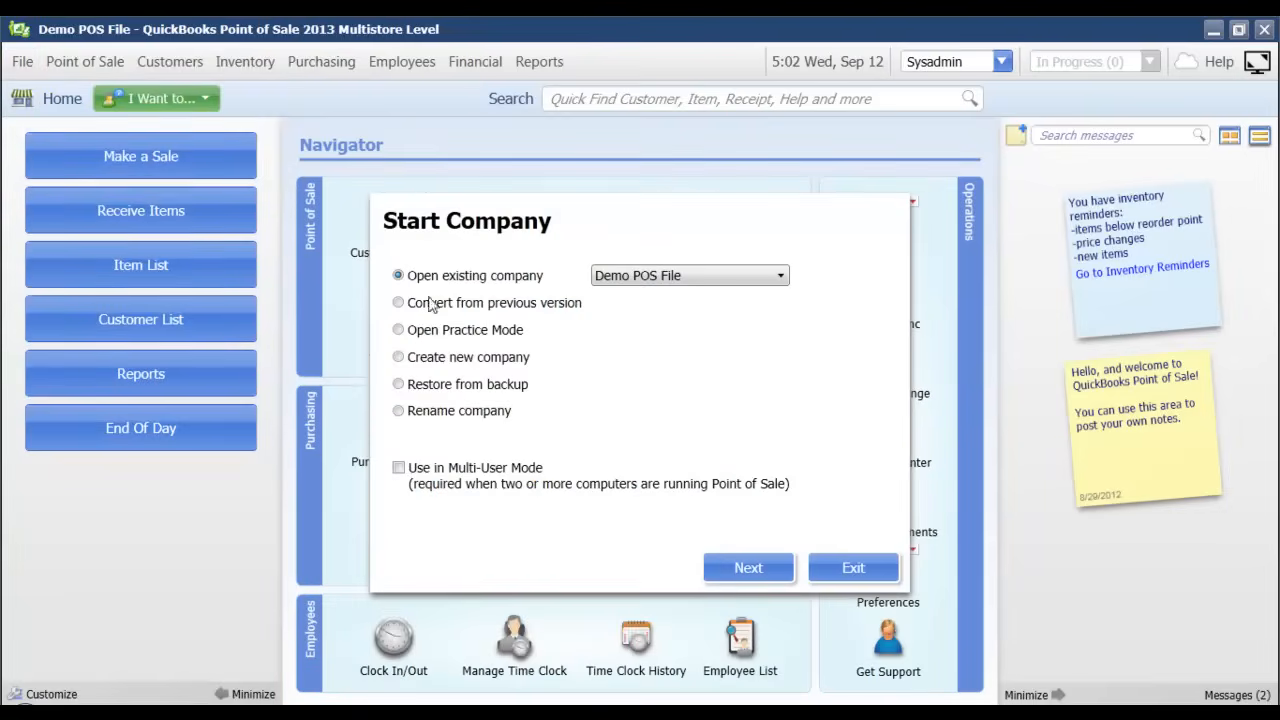
mouse_move(408, 364)
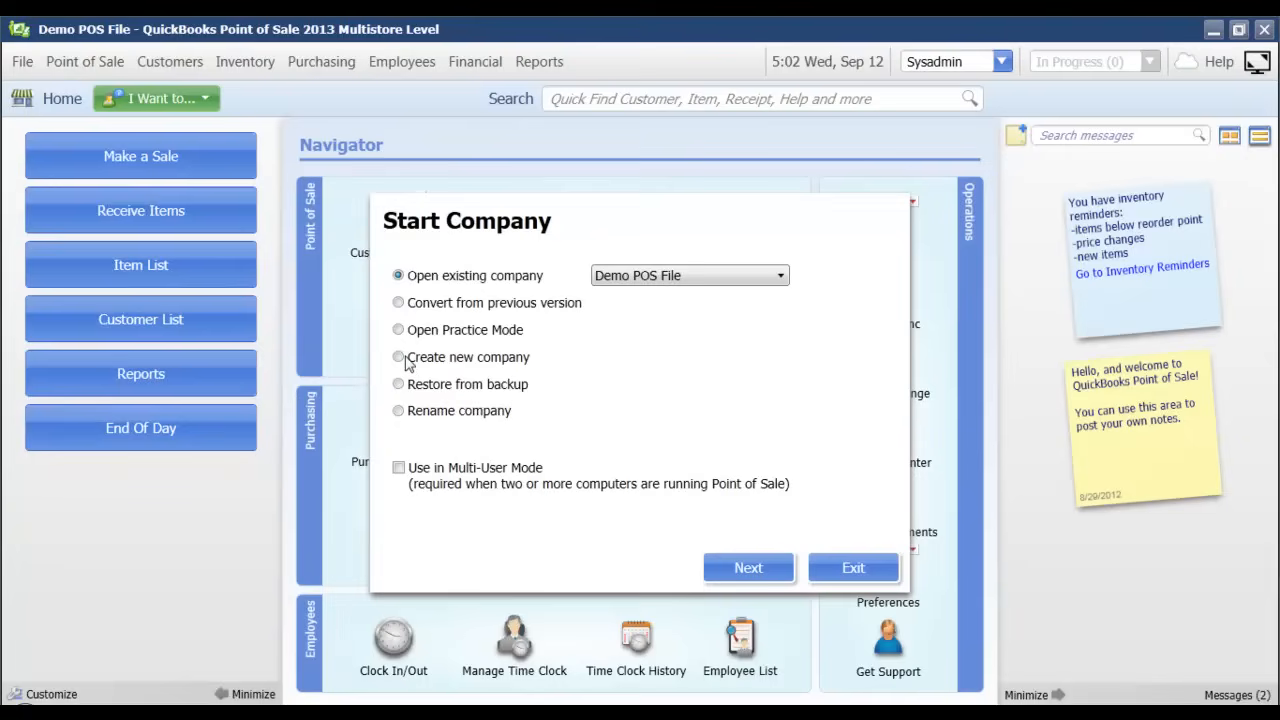
left_click(398, 356)
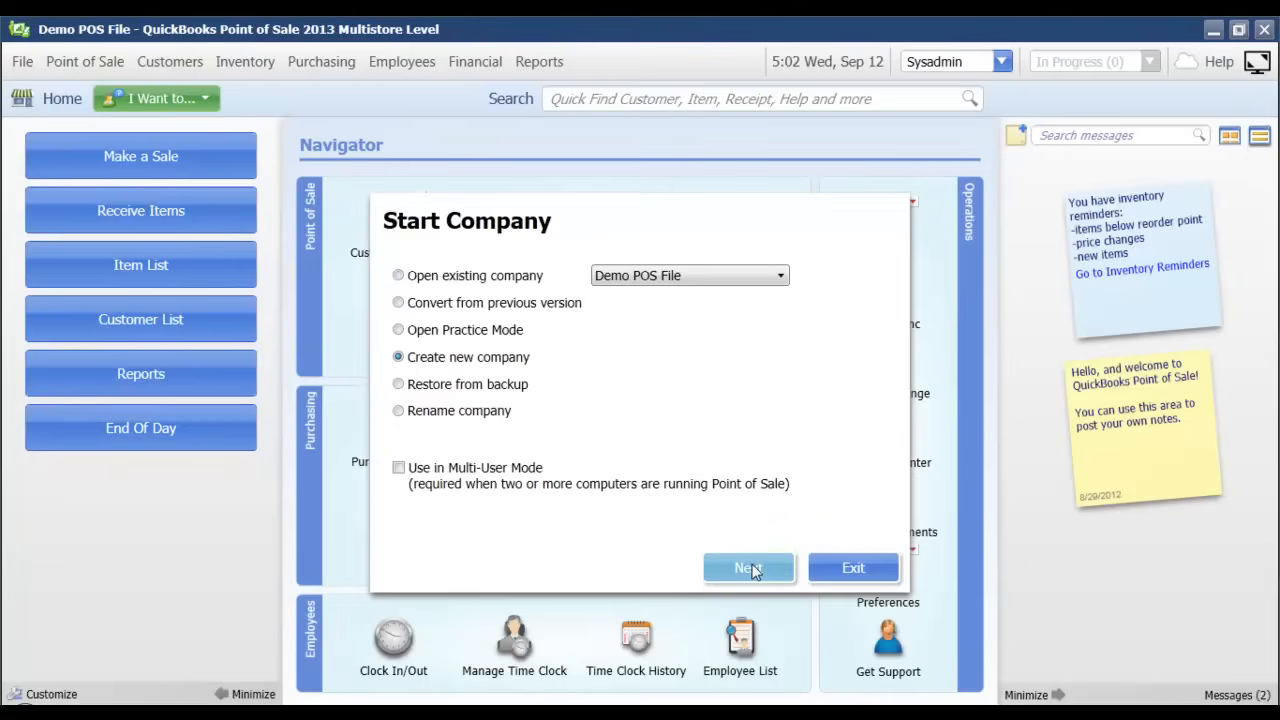
Name the new company 'My New Store' as a headquarters store
left_click(748, 568)
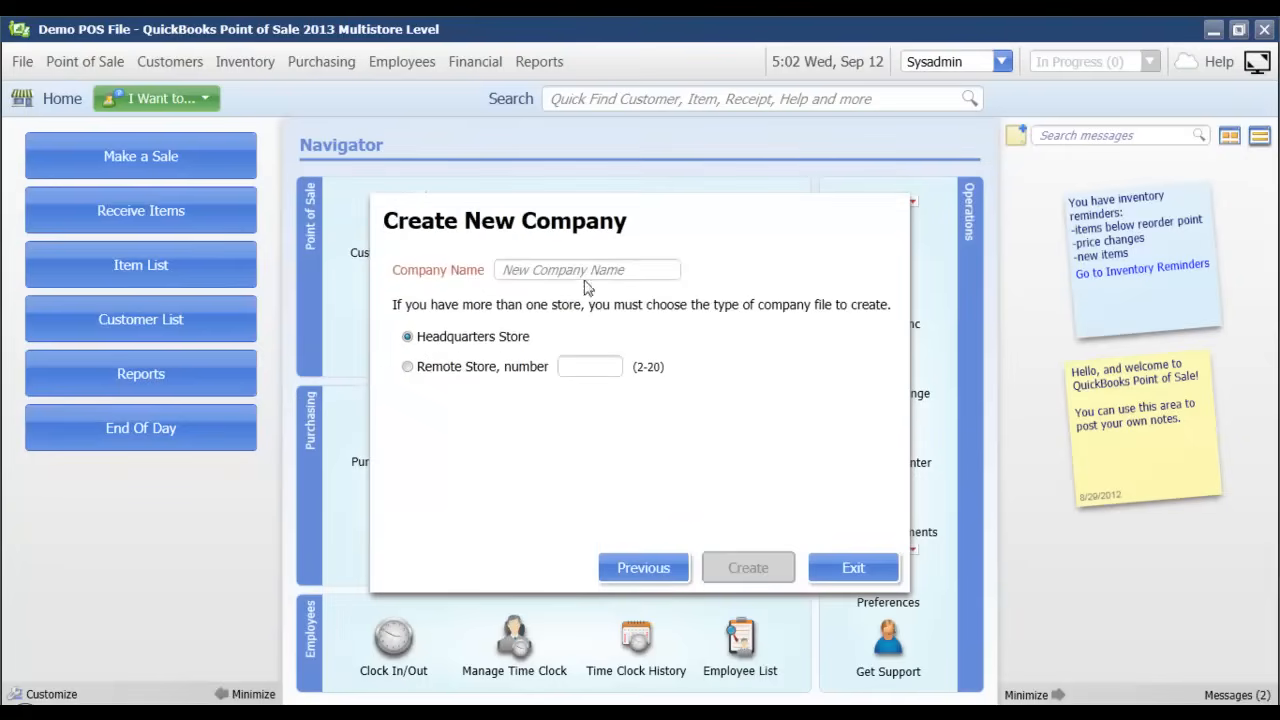
left_click(588, 270)
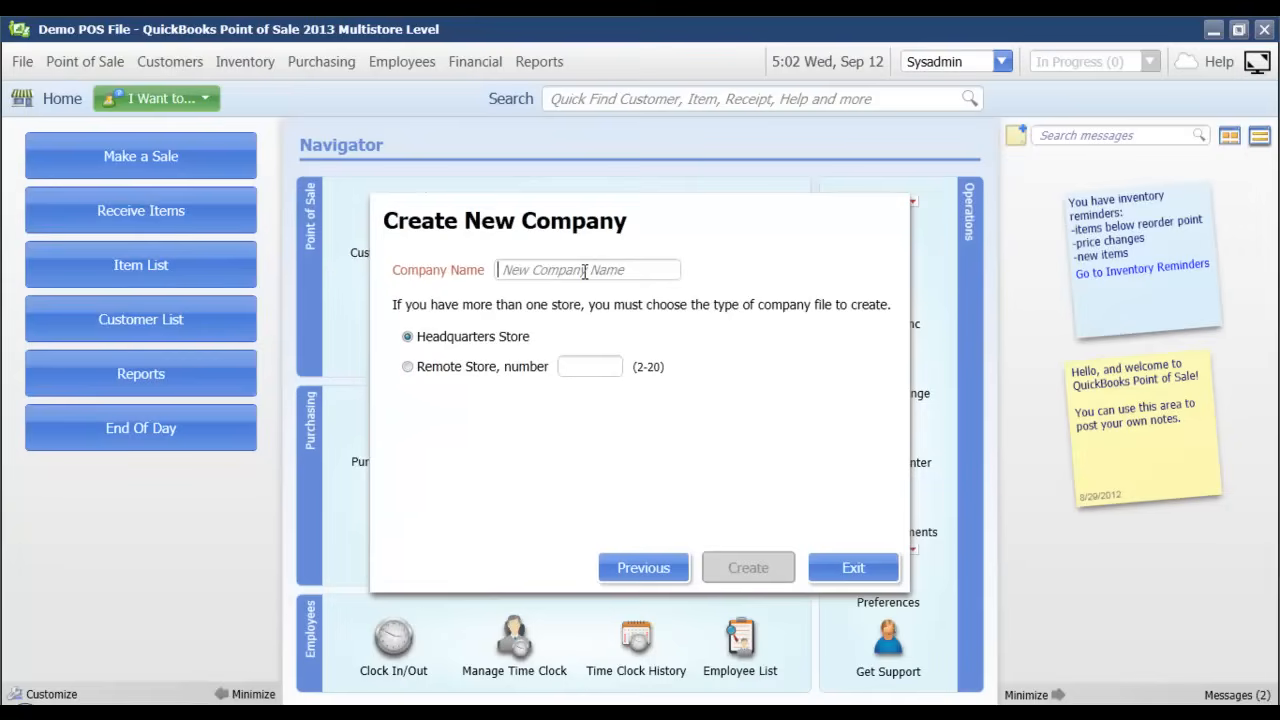
type("My")
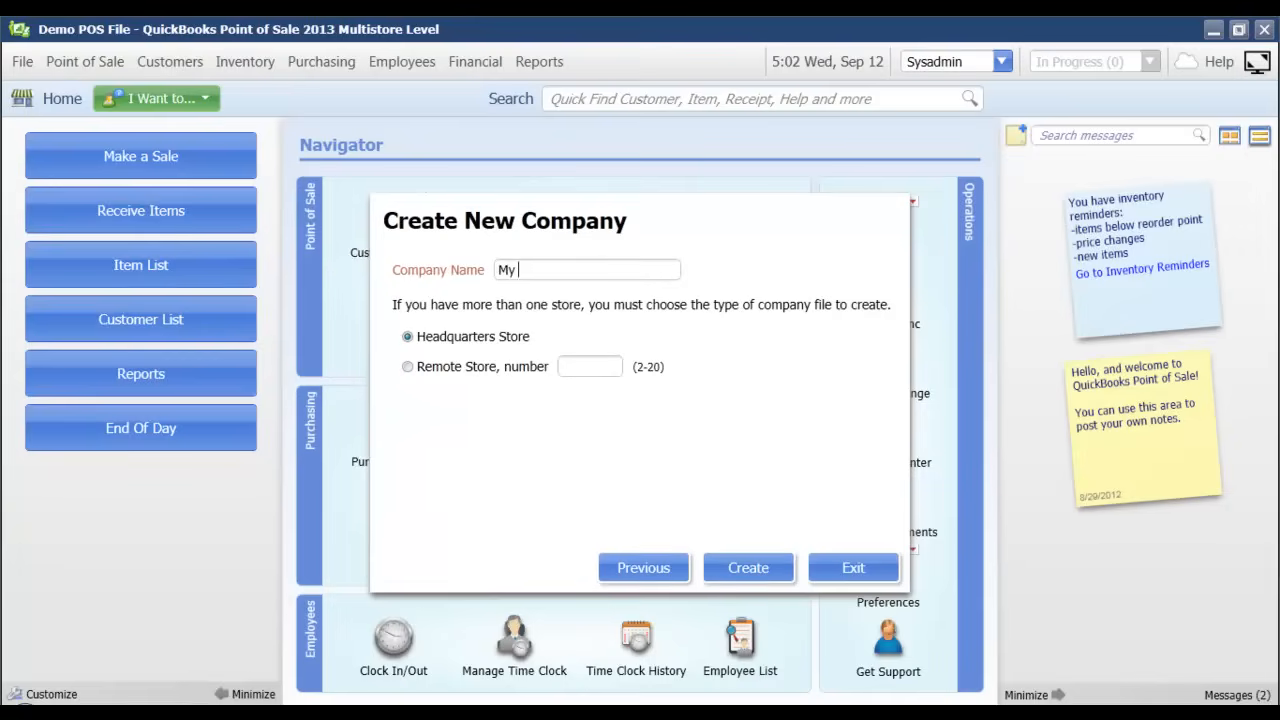
type("New Store")
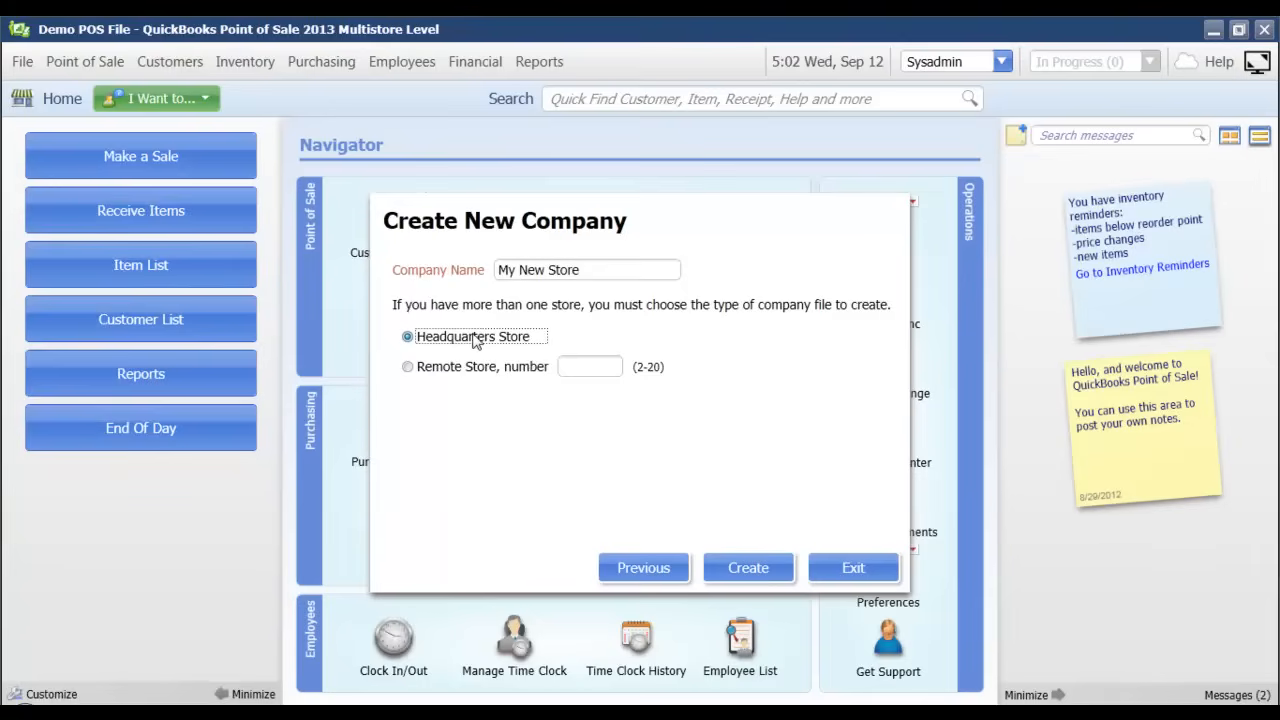
mouse_move(482, 360)
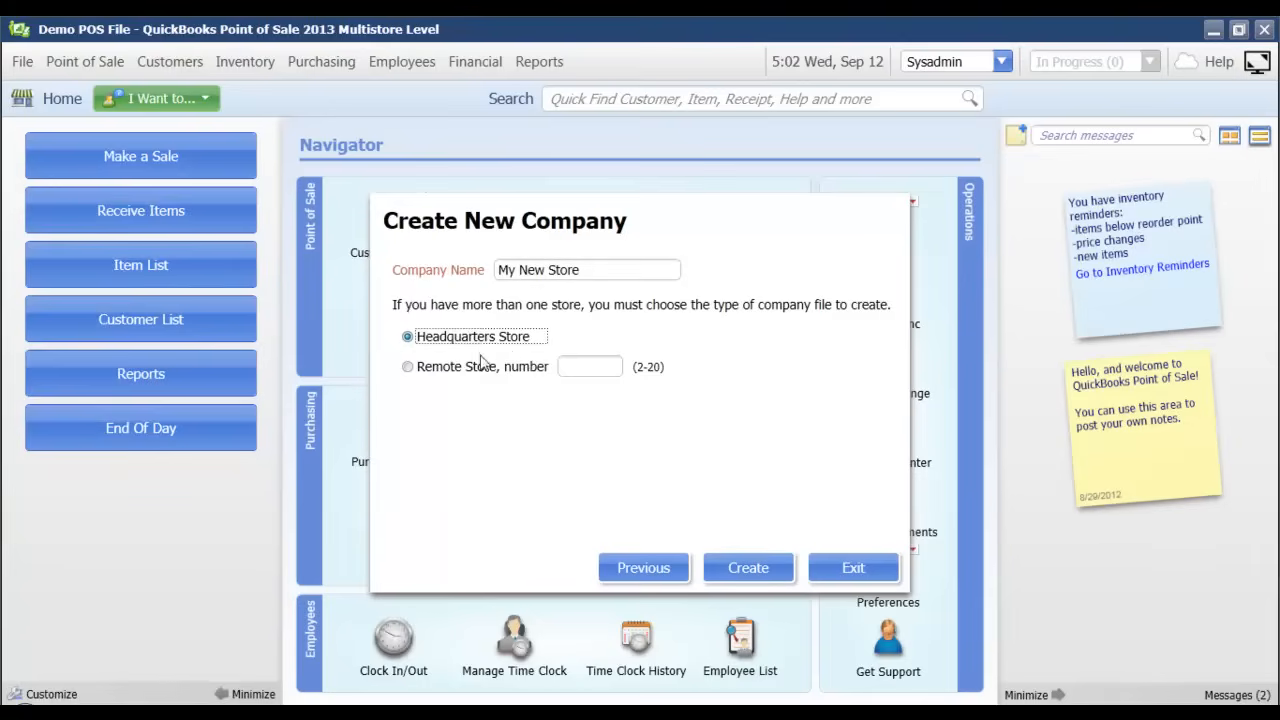
mouse_move(504, 392)
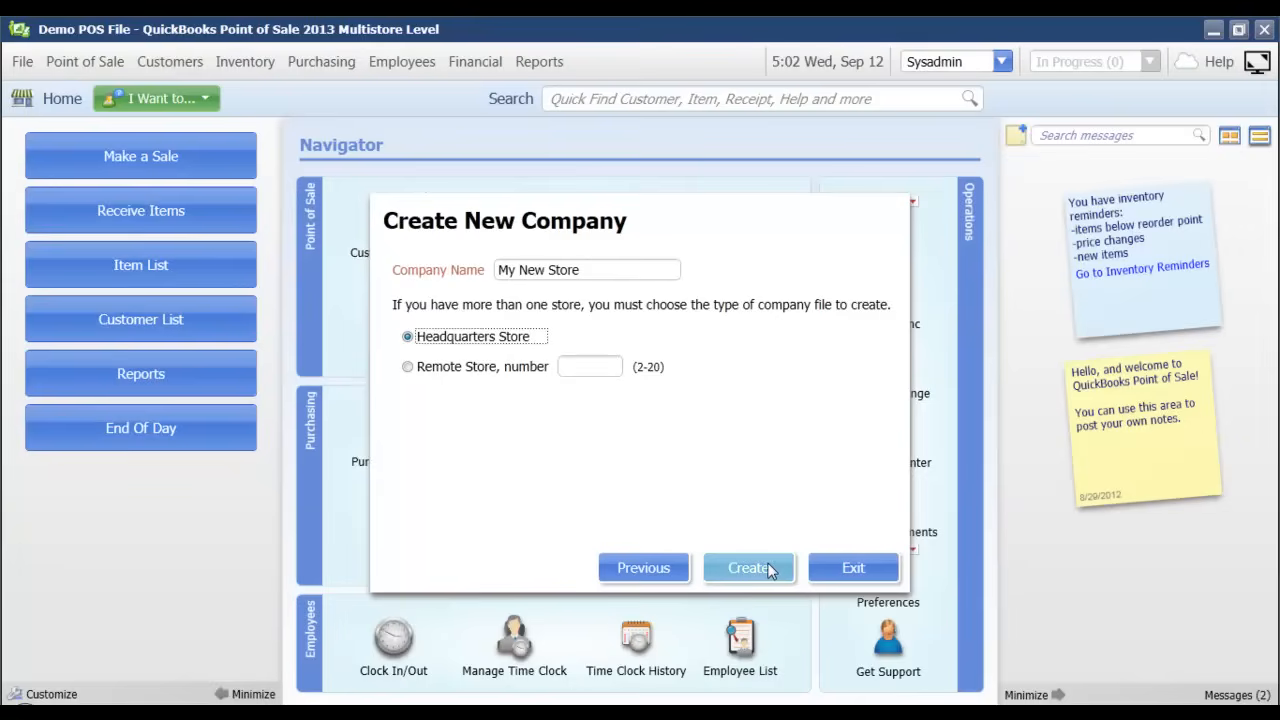
Create the 'My New Store' company file, wait for activation, and log in to it
left_click(748, 568)
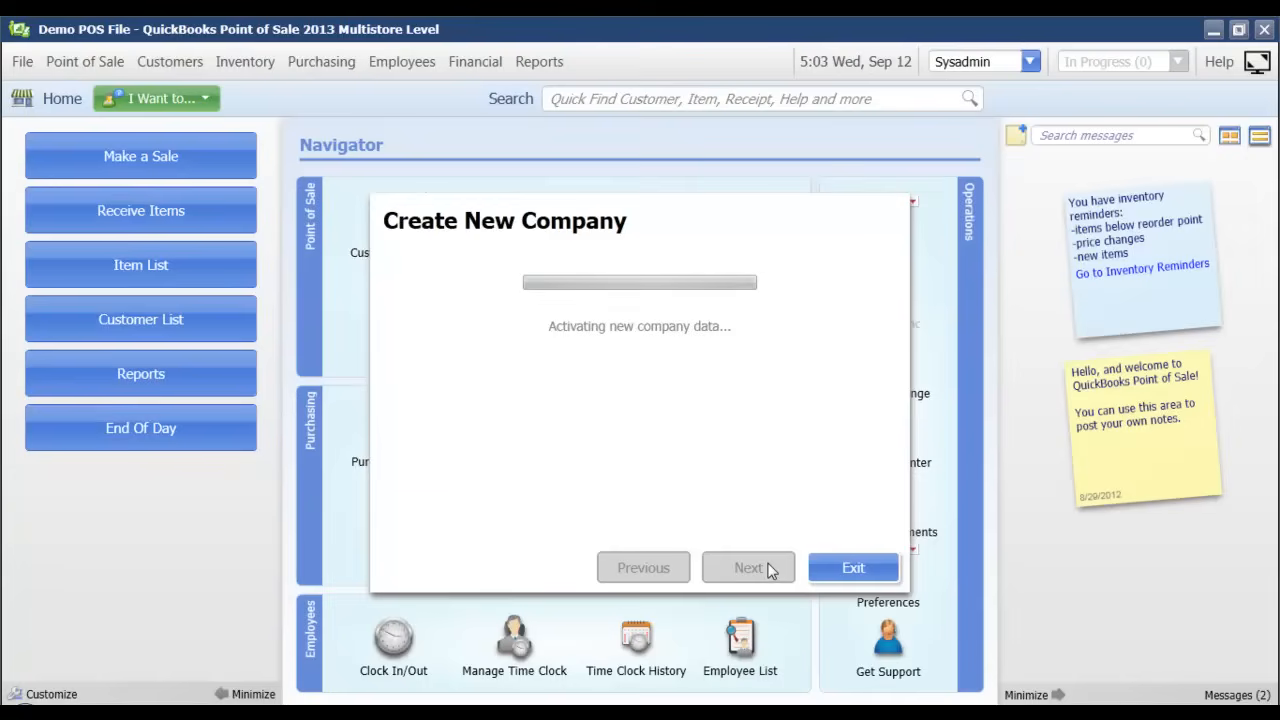
left_click(748, 568)
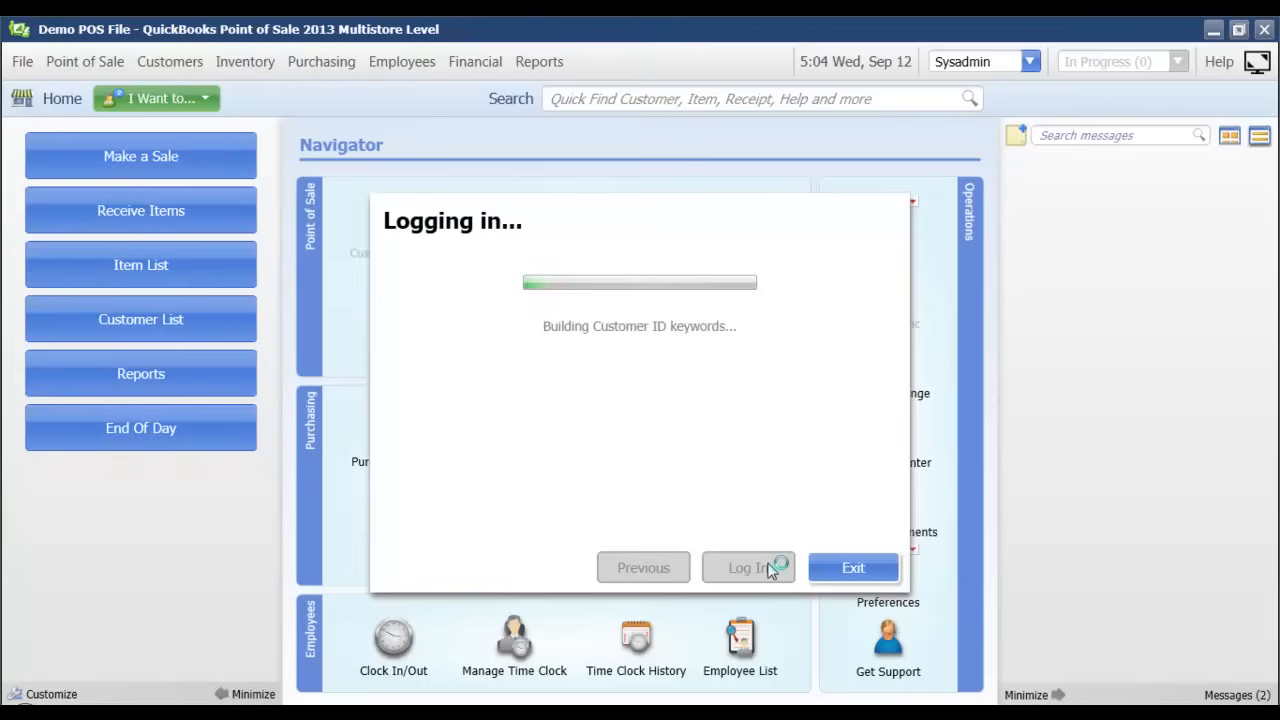
left_click(748, 568)
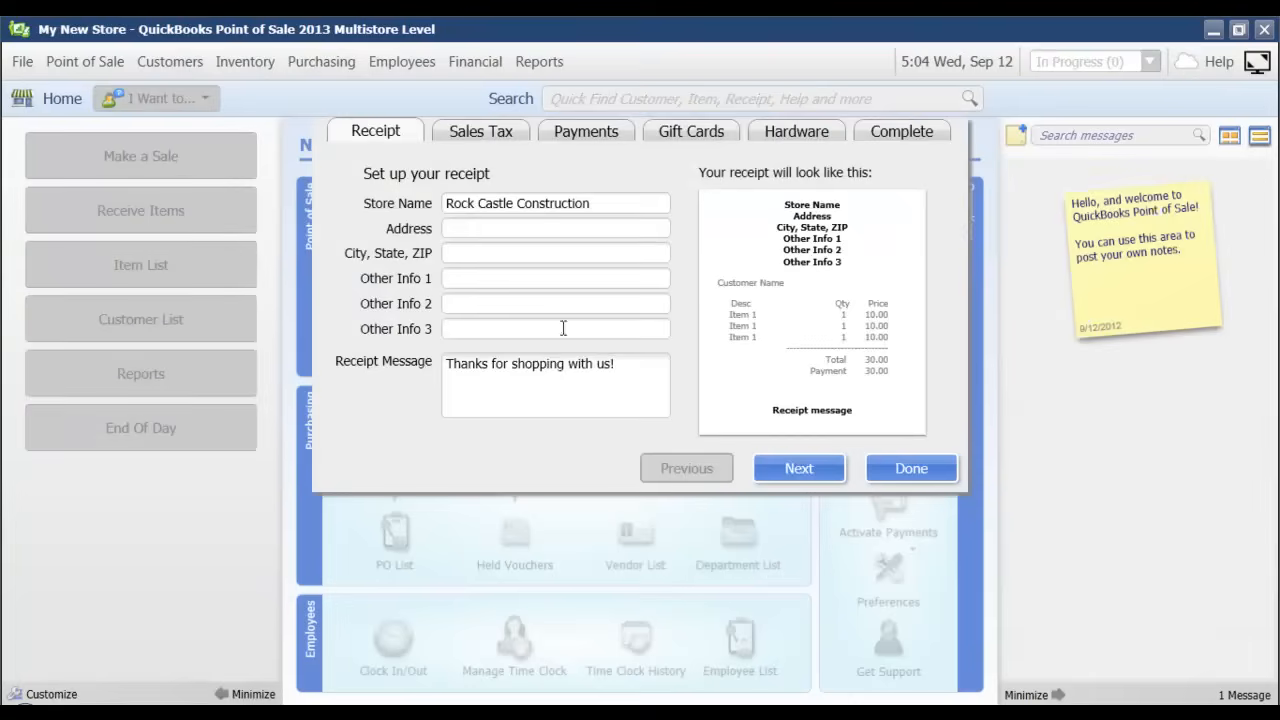
Set the receipt to My New Store, 1234 Main St, Austin, TX 78704
double_click(462, 204)
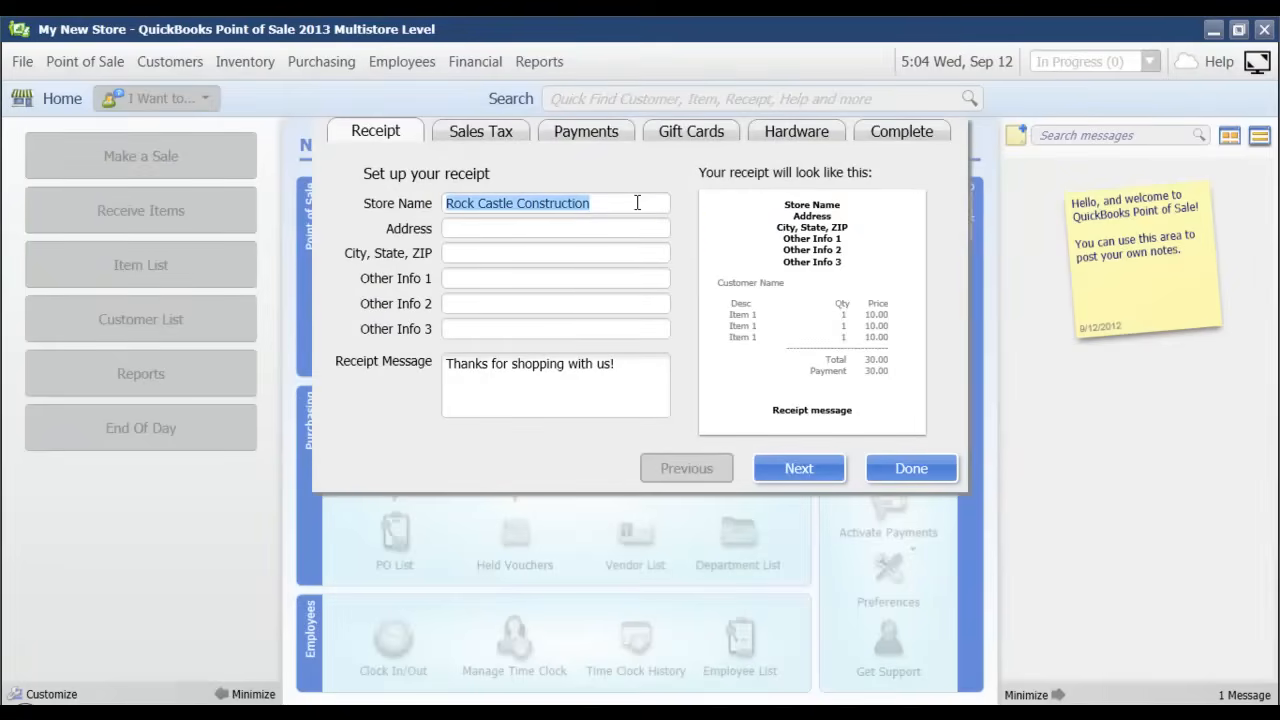
type("My")
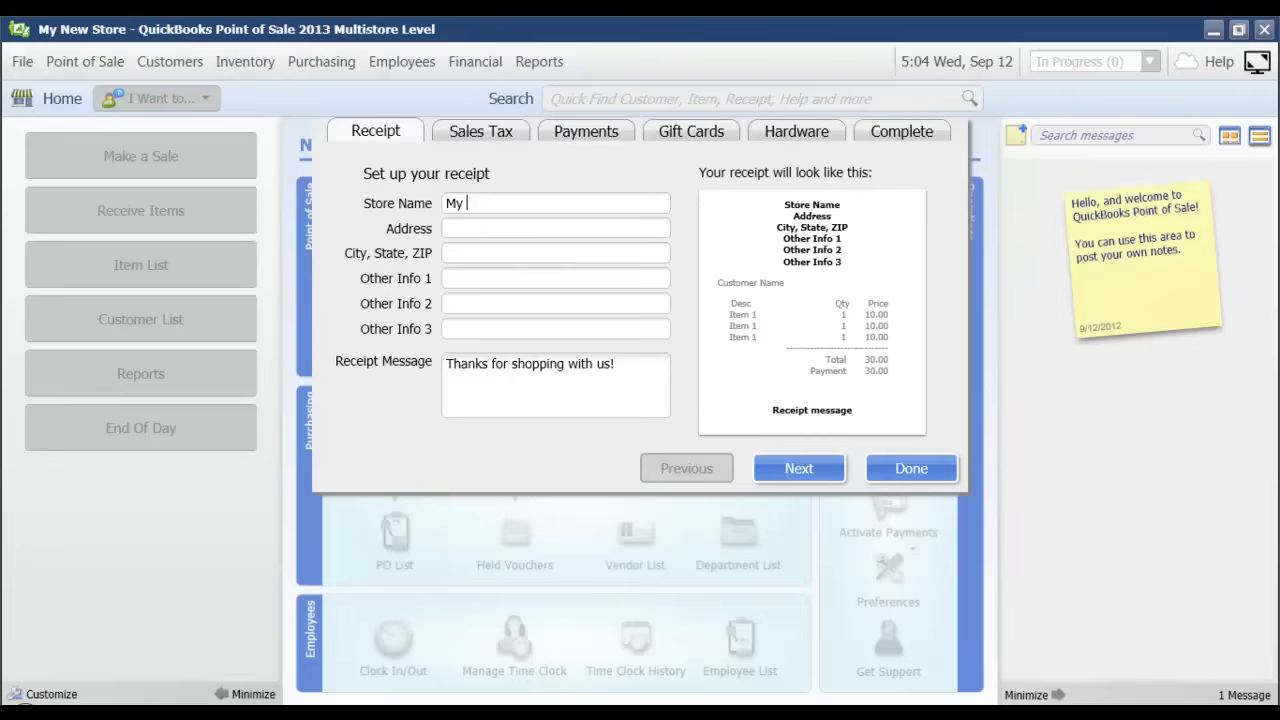
type("New Store")
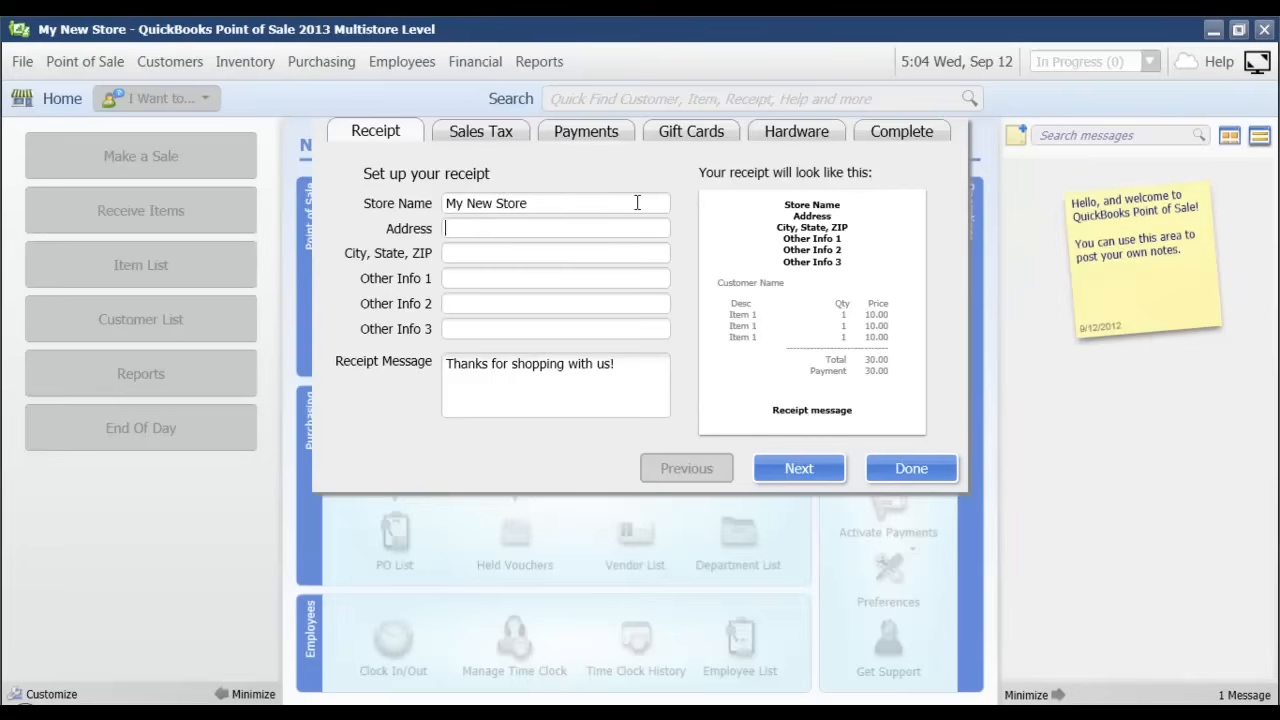
type("1234 Main St")
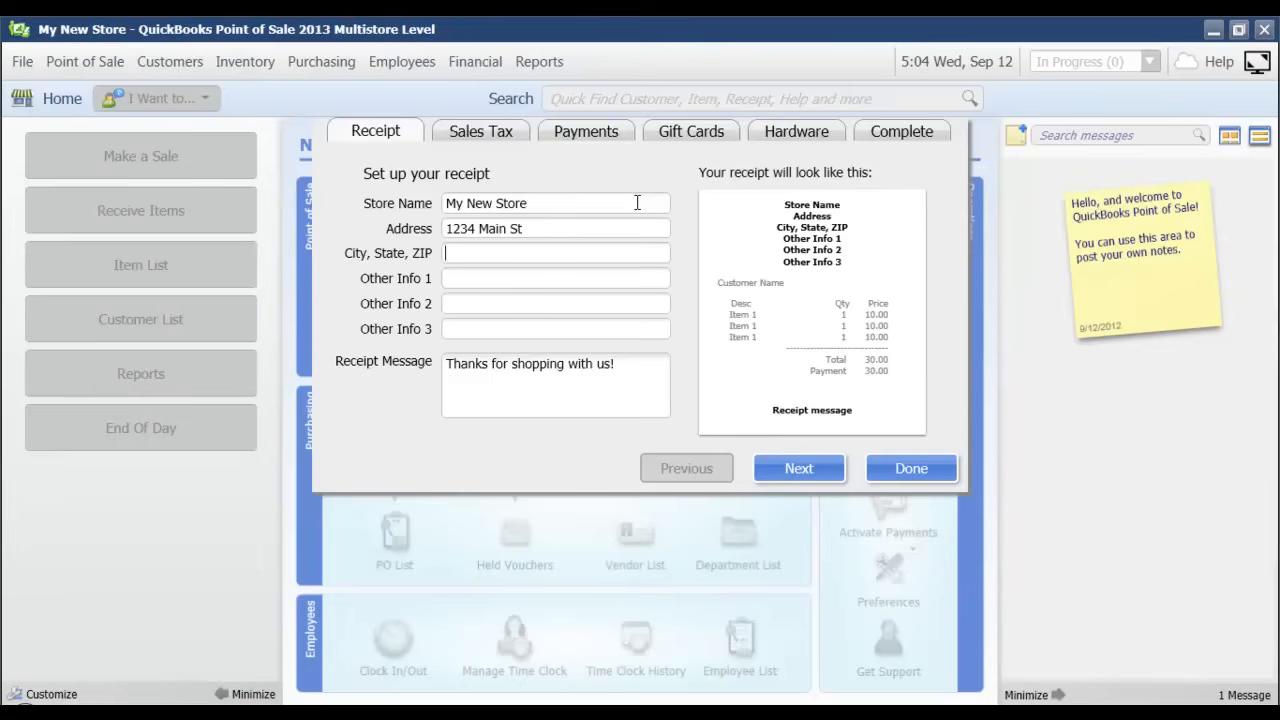
type("AUstin")
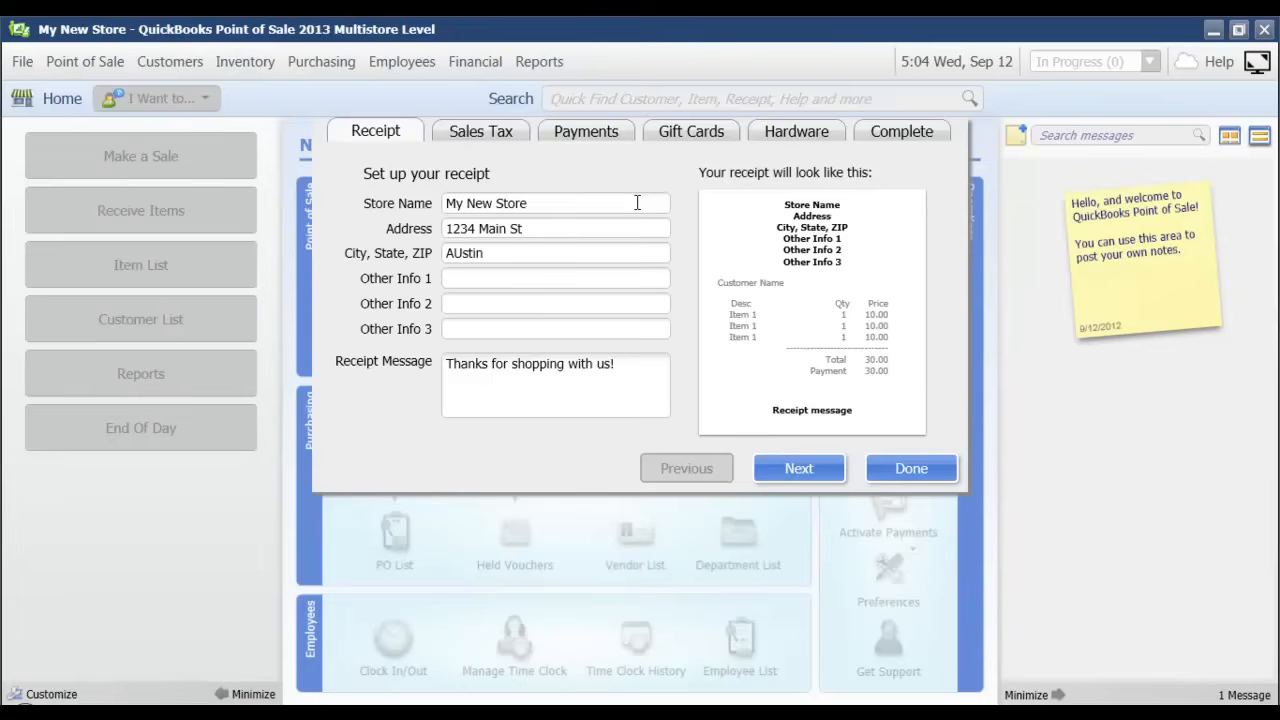
double_click(464, 252)
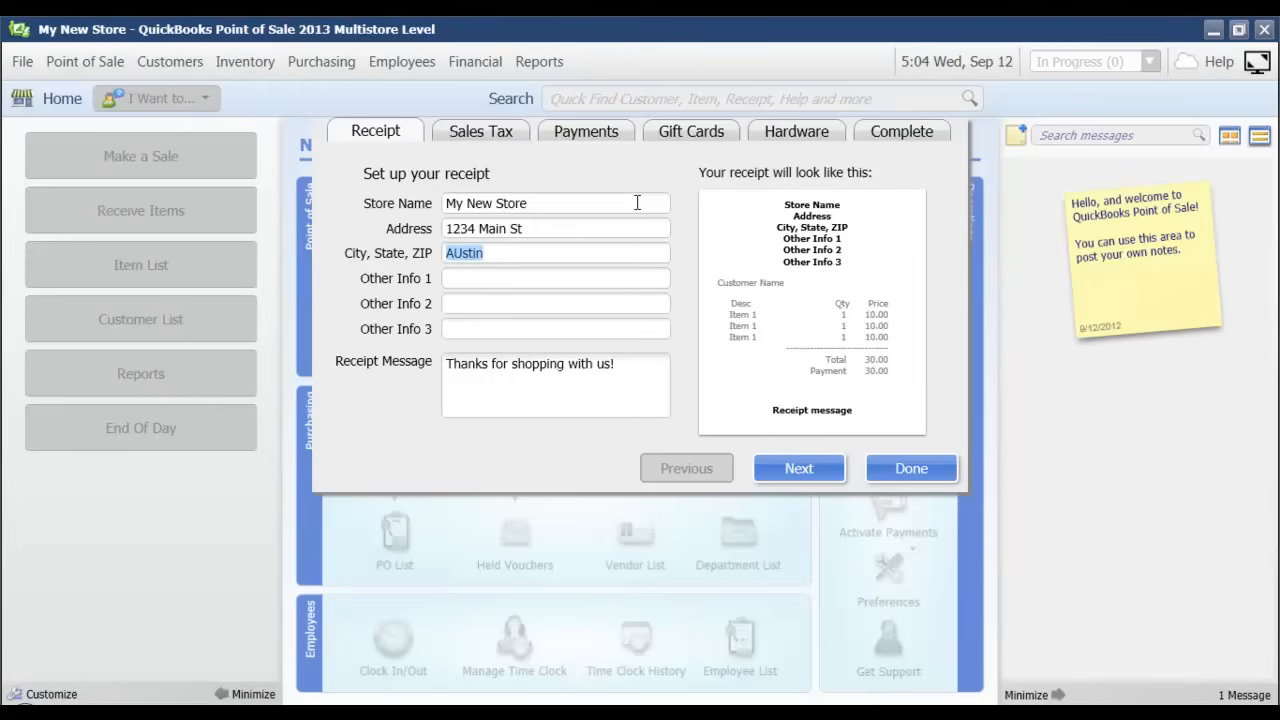
type(",")
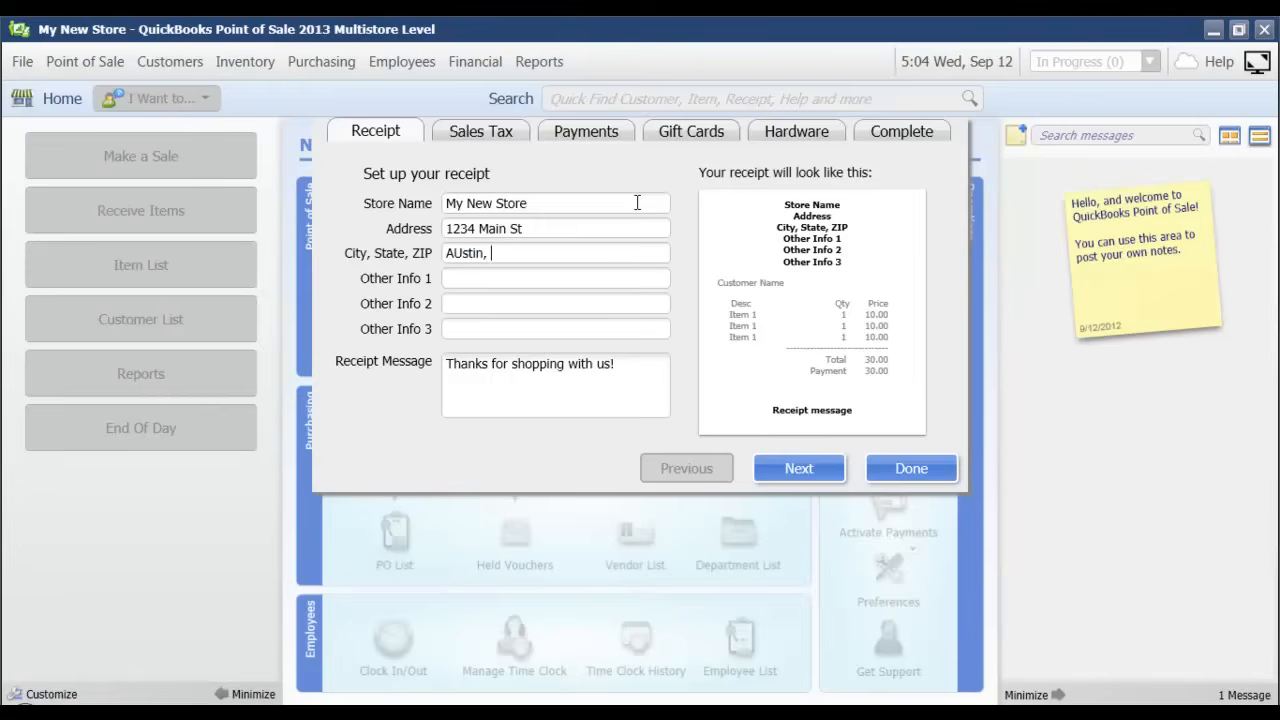
key("Backspace")
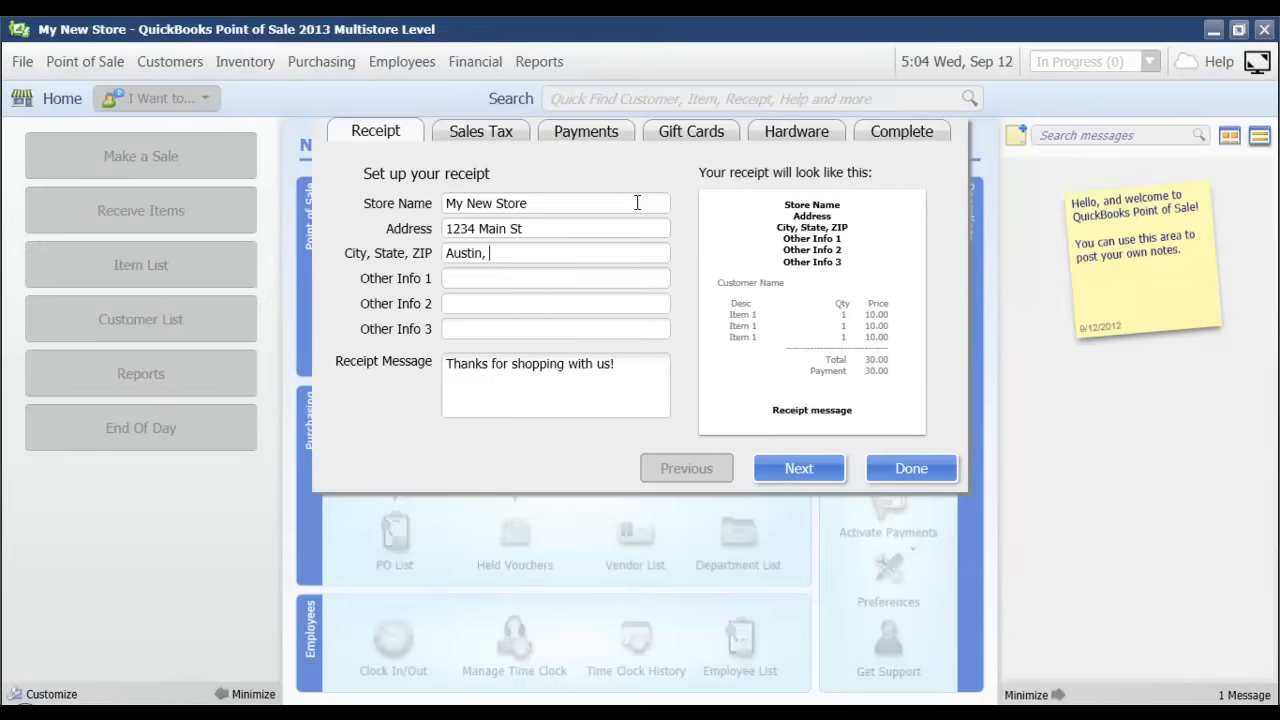
type("TX")
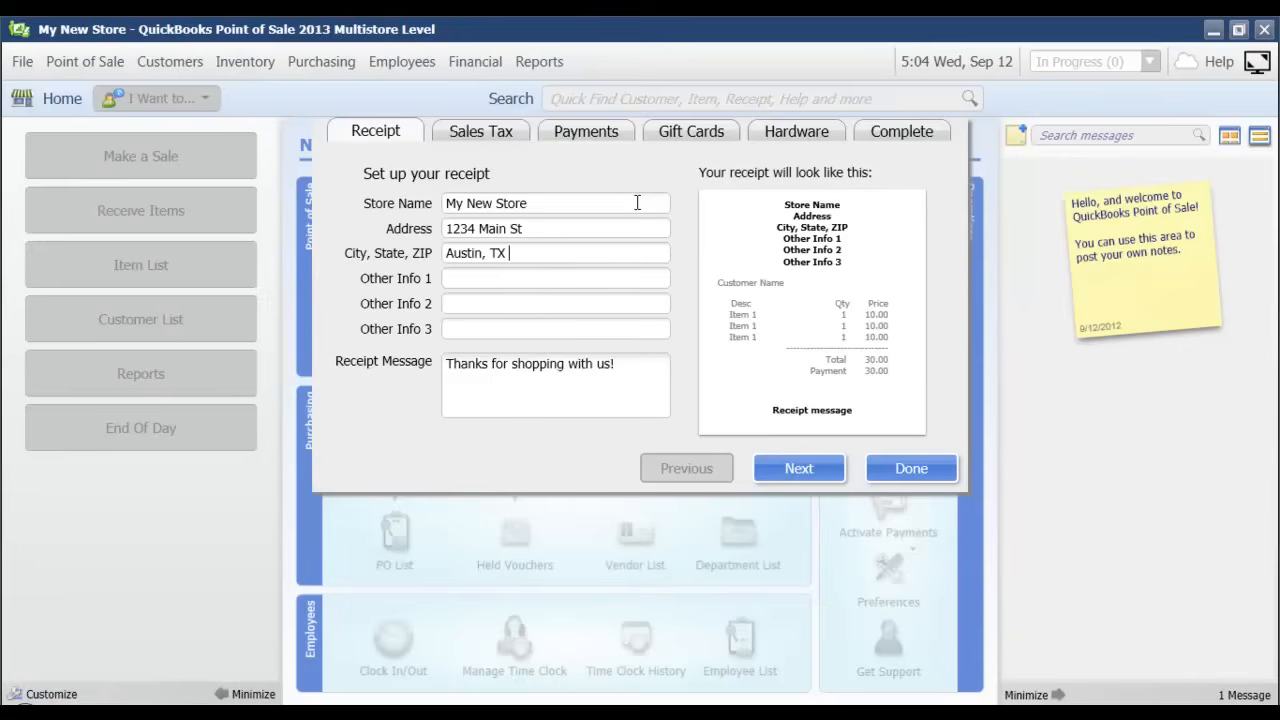
type("78704")
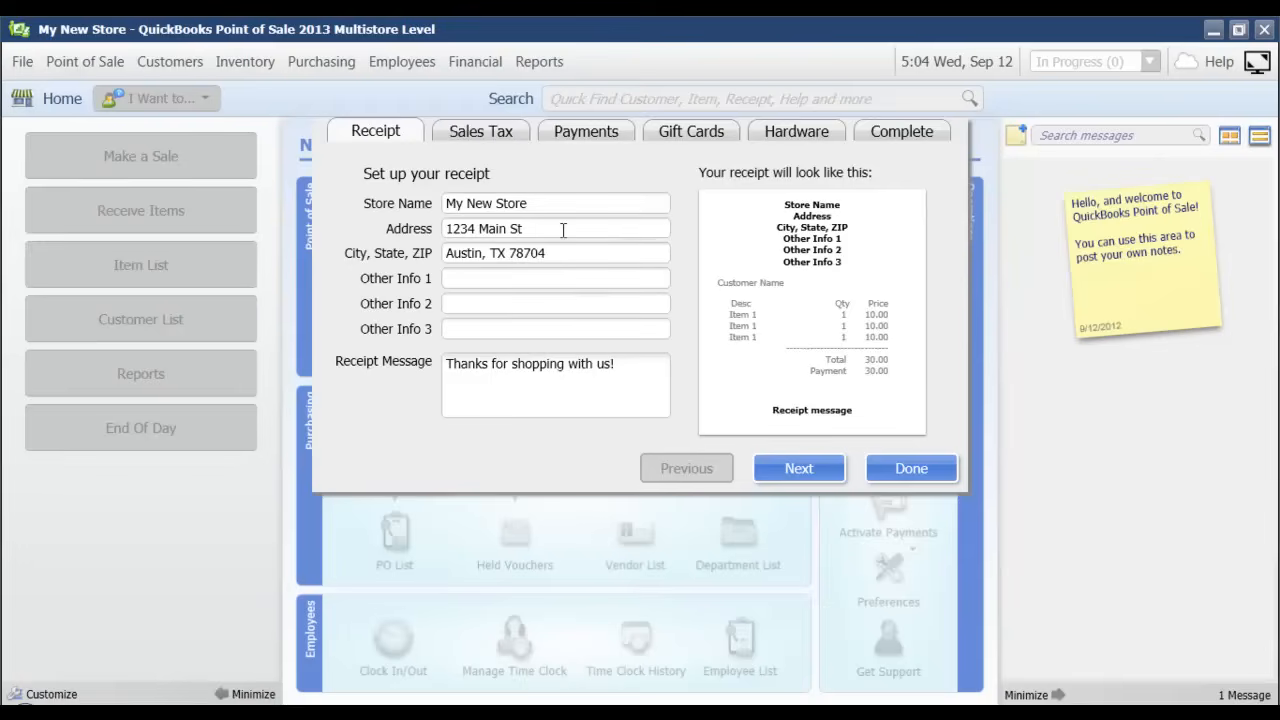
Add the store website and 512 phone number as the receipt's other info lines
type("www.mynewstore.com")
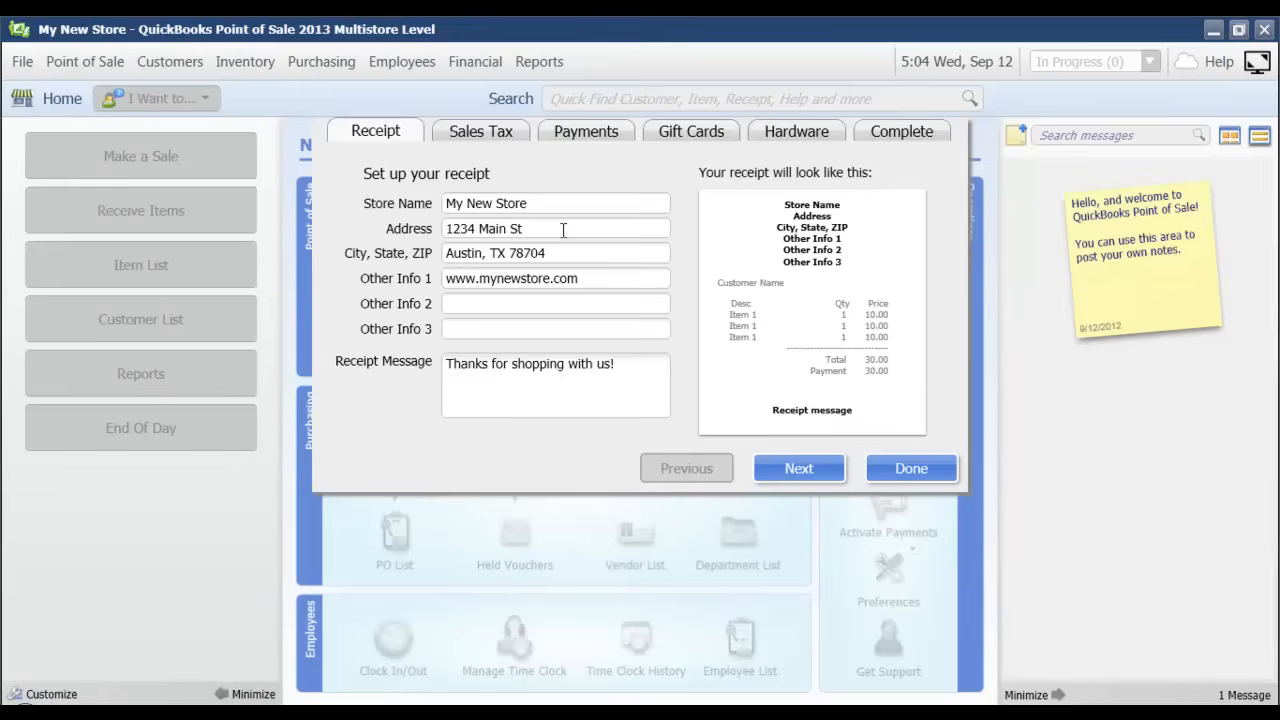
type("512.555.5555")
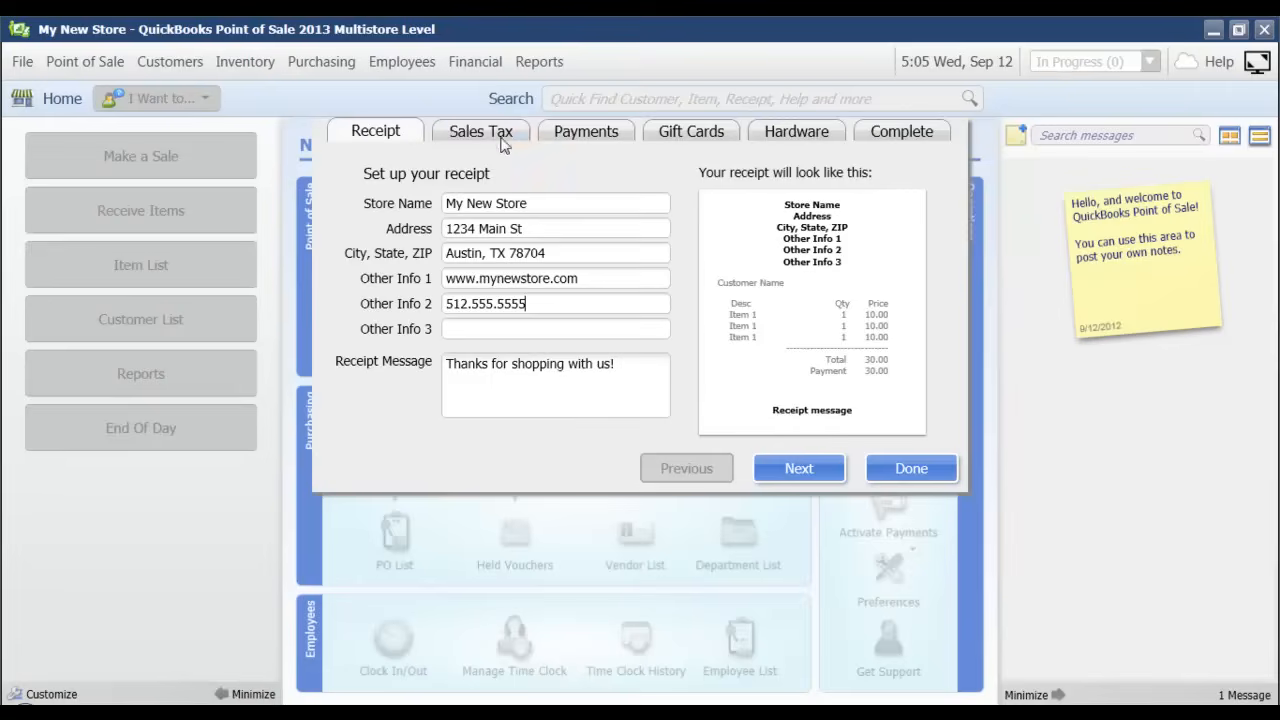
left_click(480, 132)
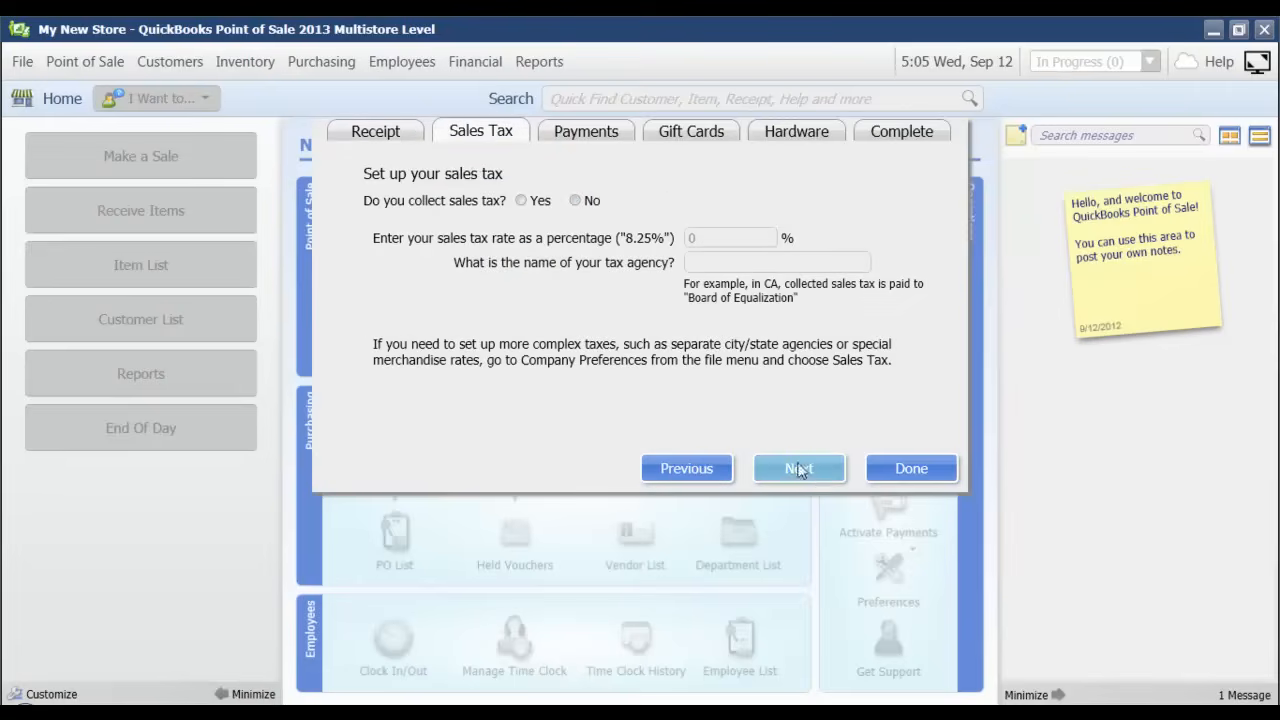
Collect sales tax at 8.25% with State of Texas as the agency
left_click(576, 200)
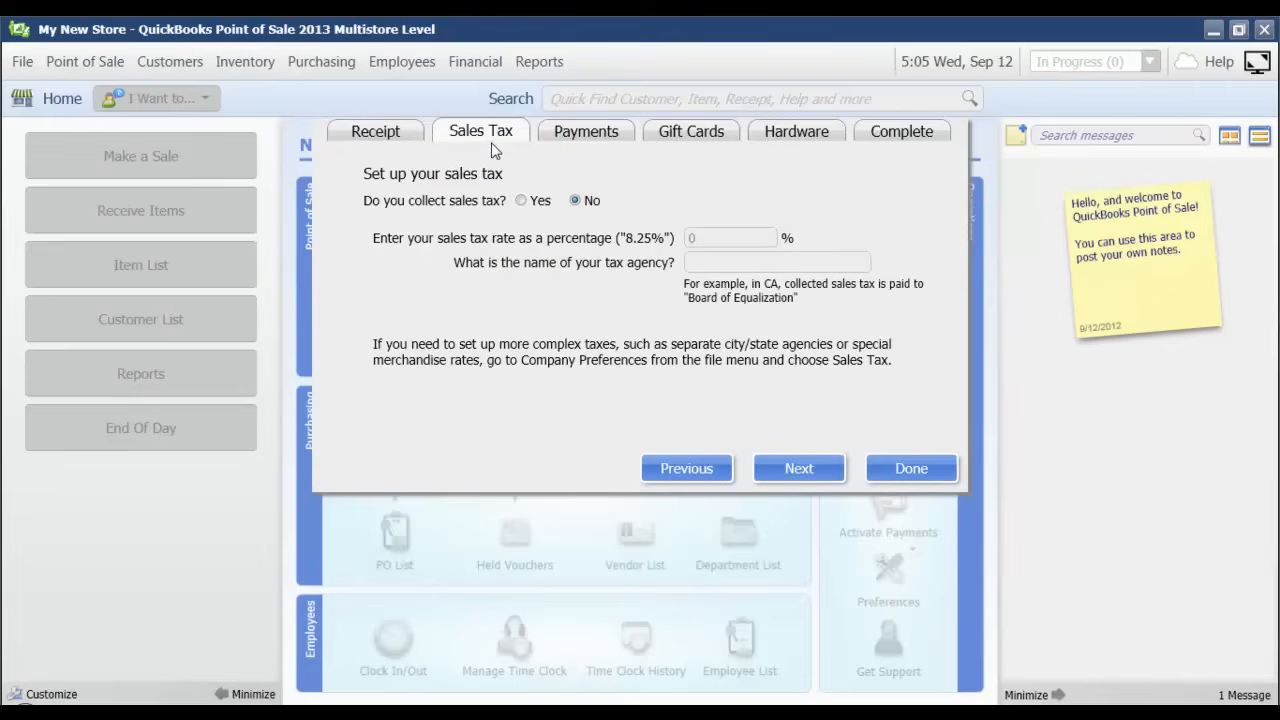
mouse_move(480, 216)
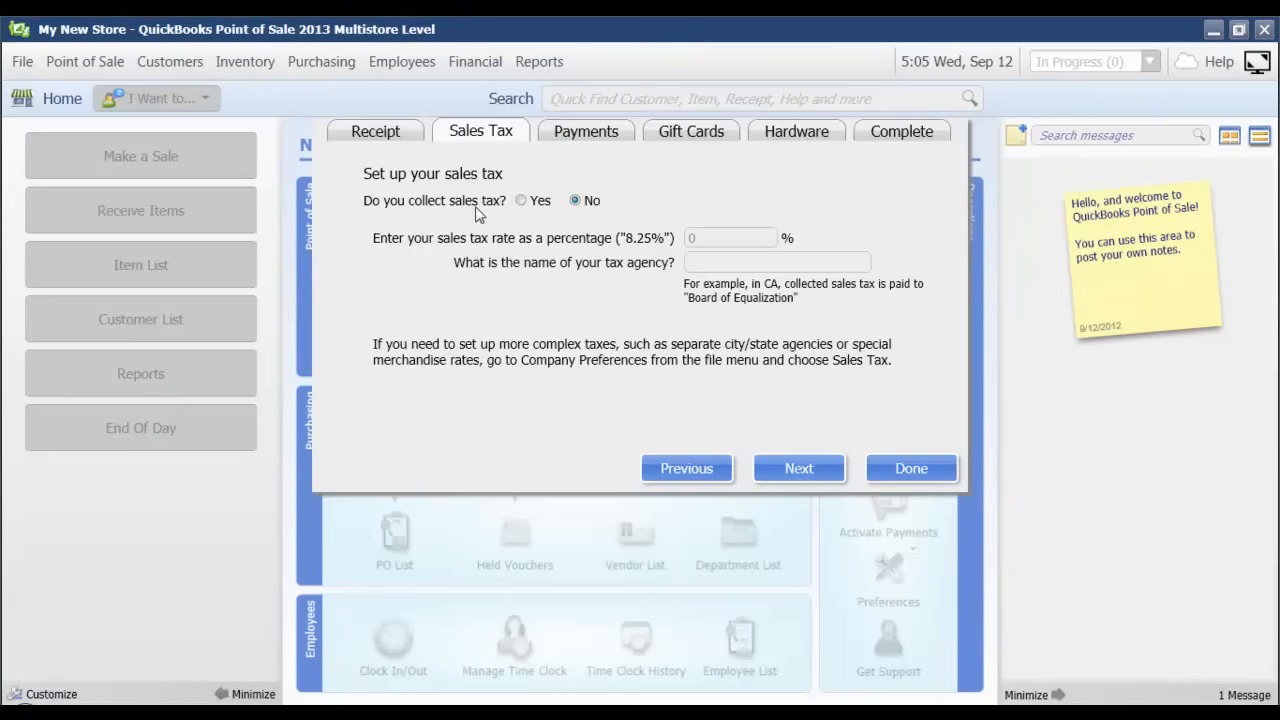
left_click(520, 200)
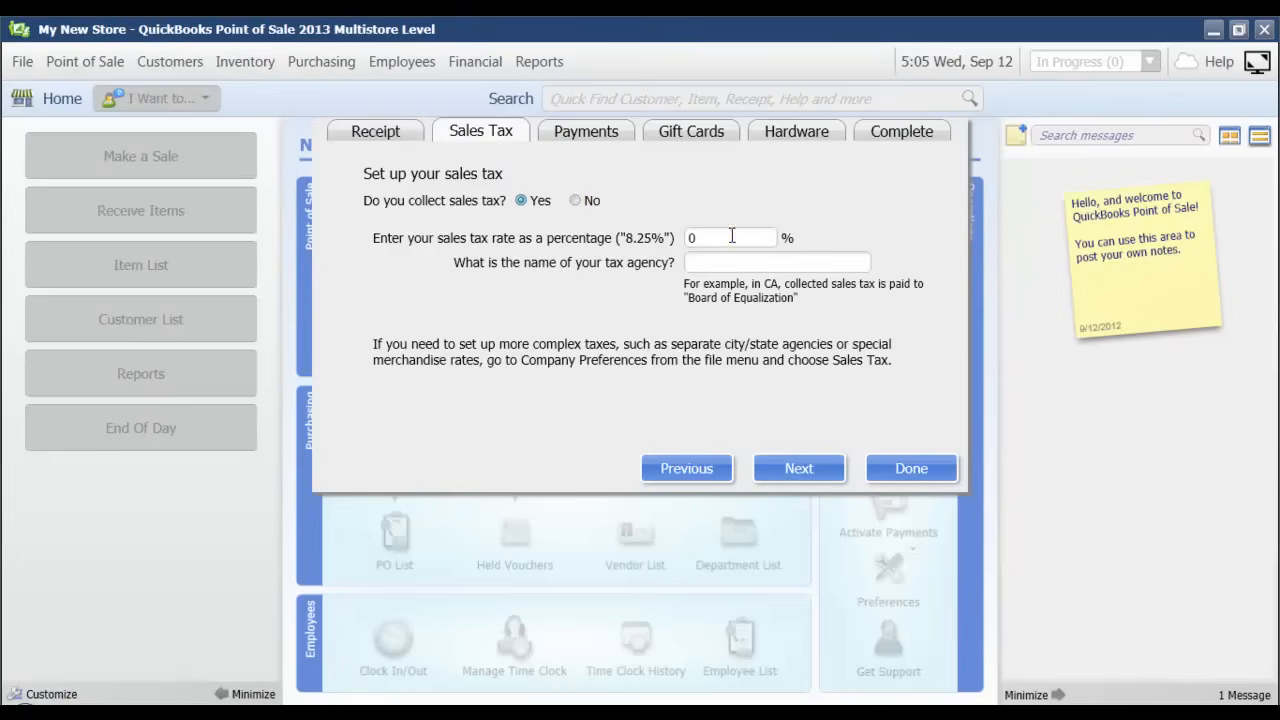
type("8")
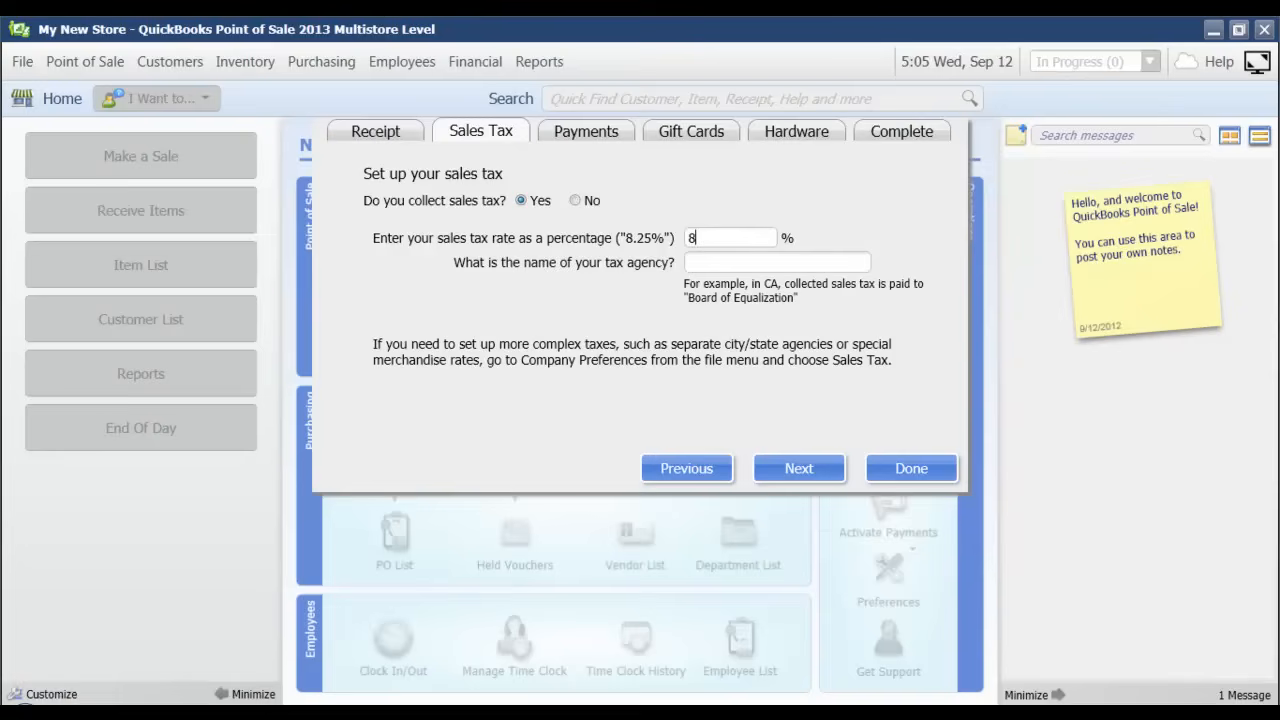
type(".25")
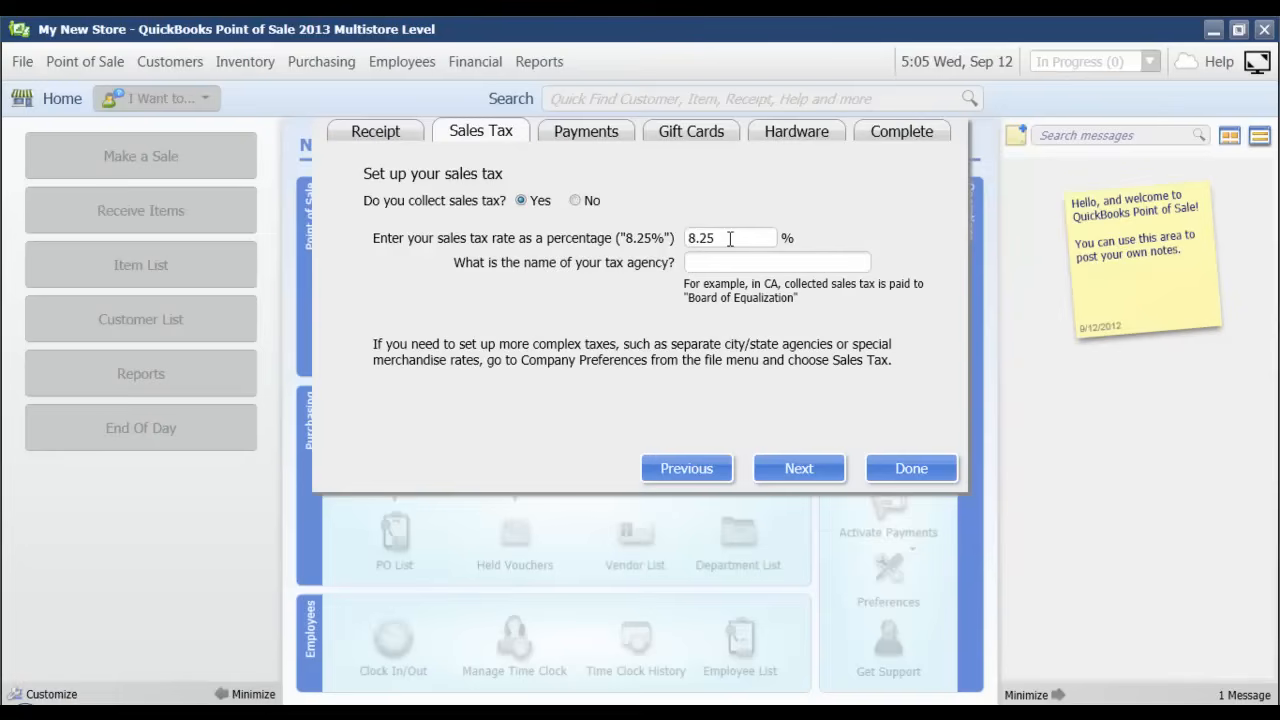
type("State of Texas")
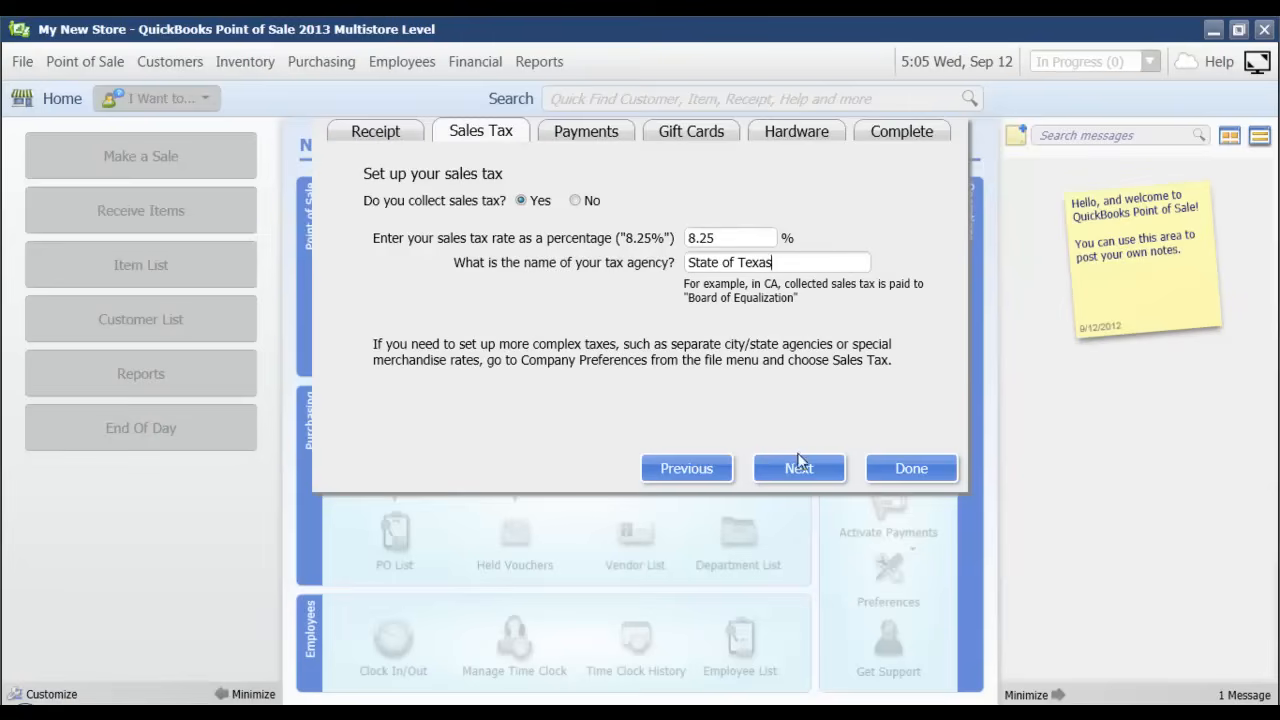
left_click(800, 468)
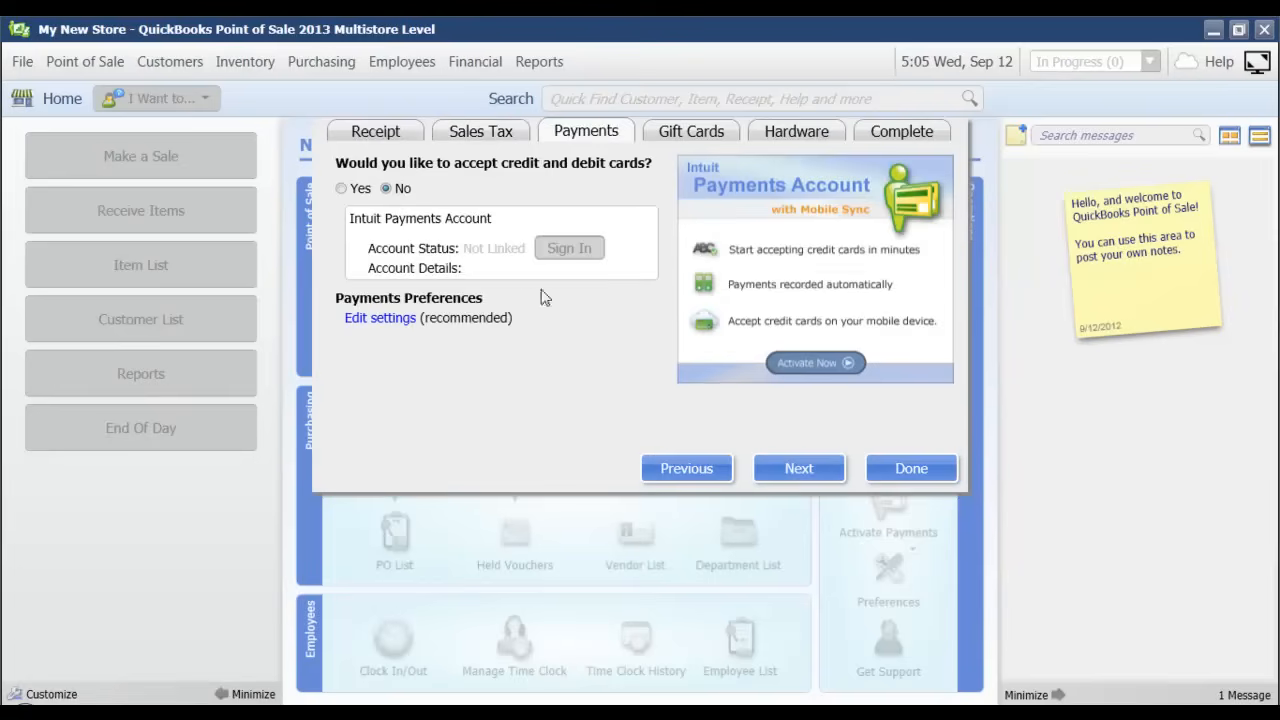
mouse_move(590, 168)
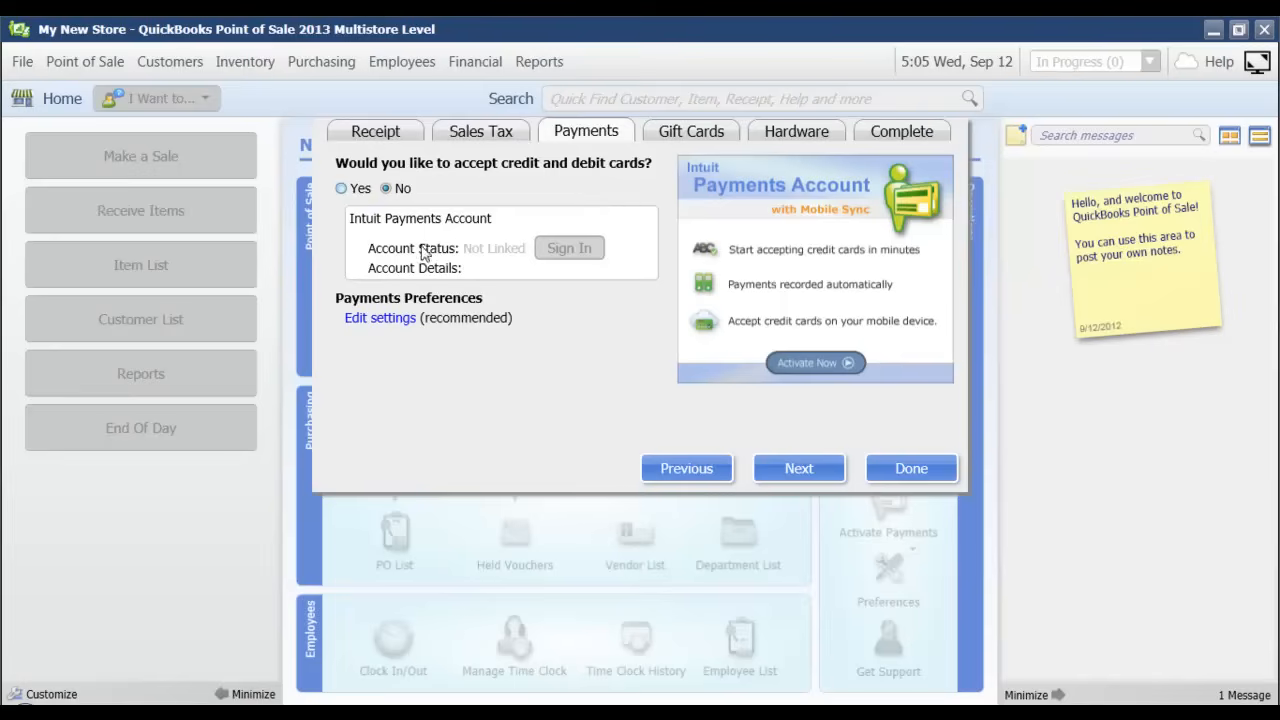
Set the store to accept credit and debit cards and show the card payment preferences
left_click(340, 188)
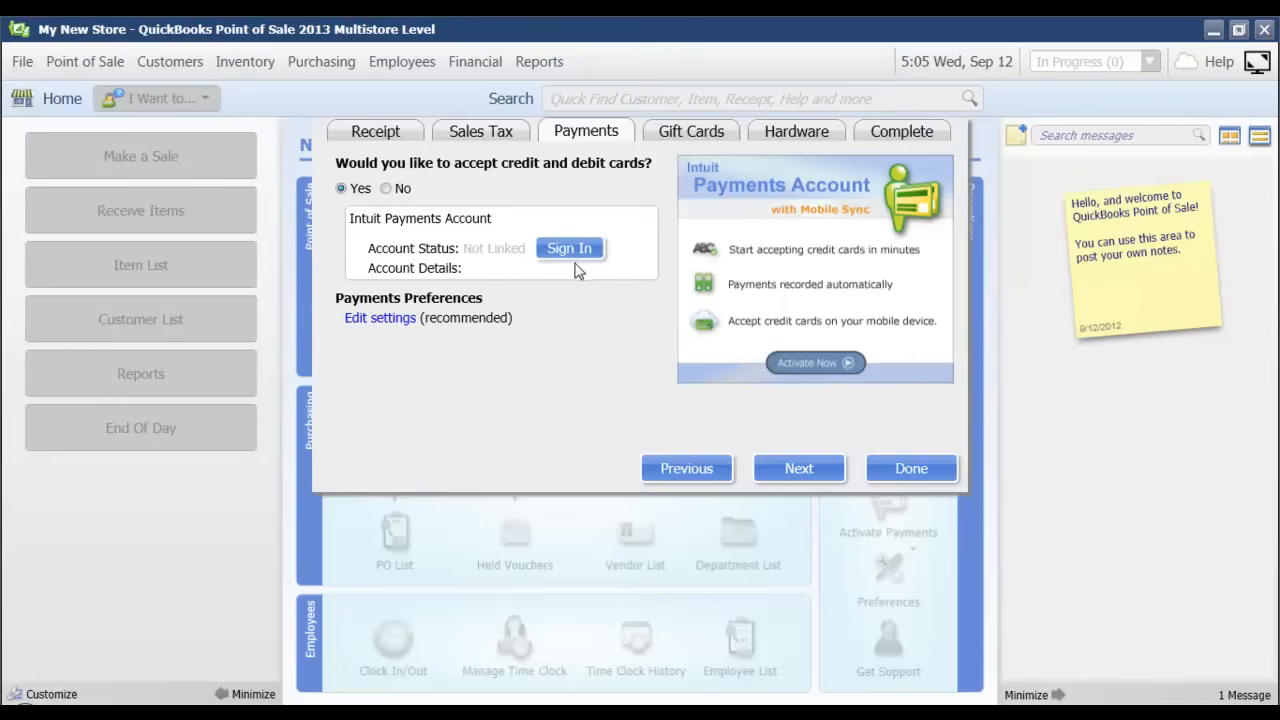
mouse_move(590, 428)
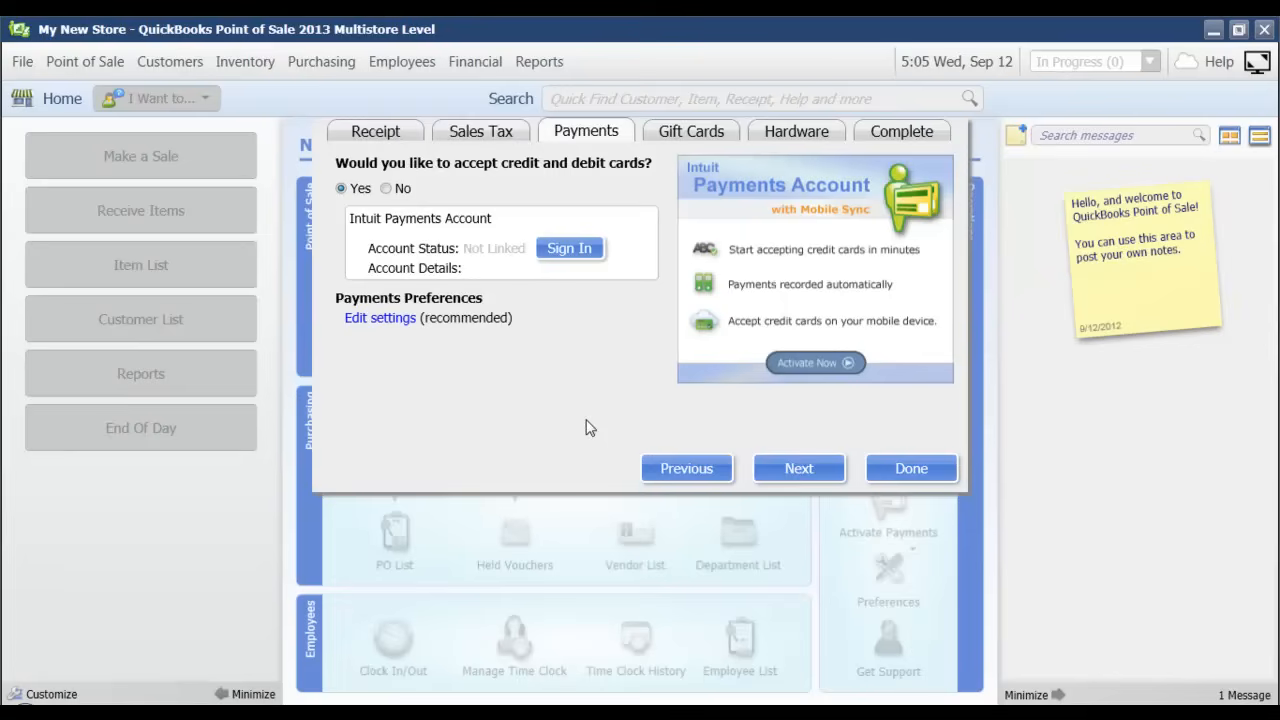
mouse_move(568, 248)
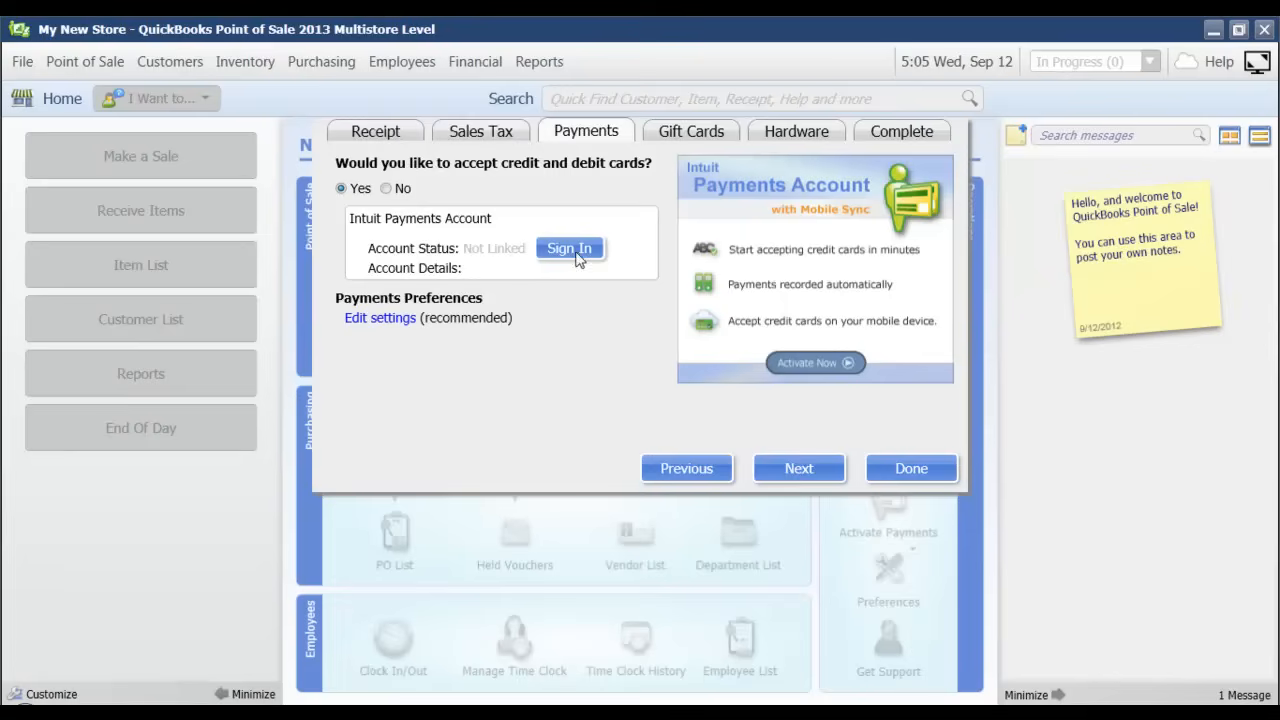
left_click(380, 316)
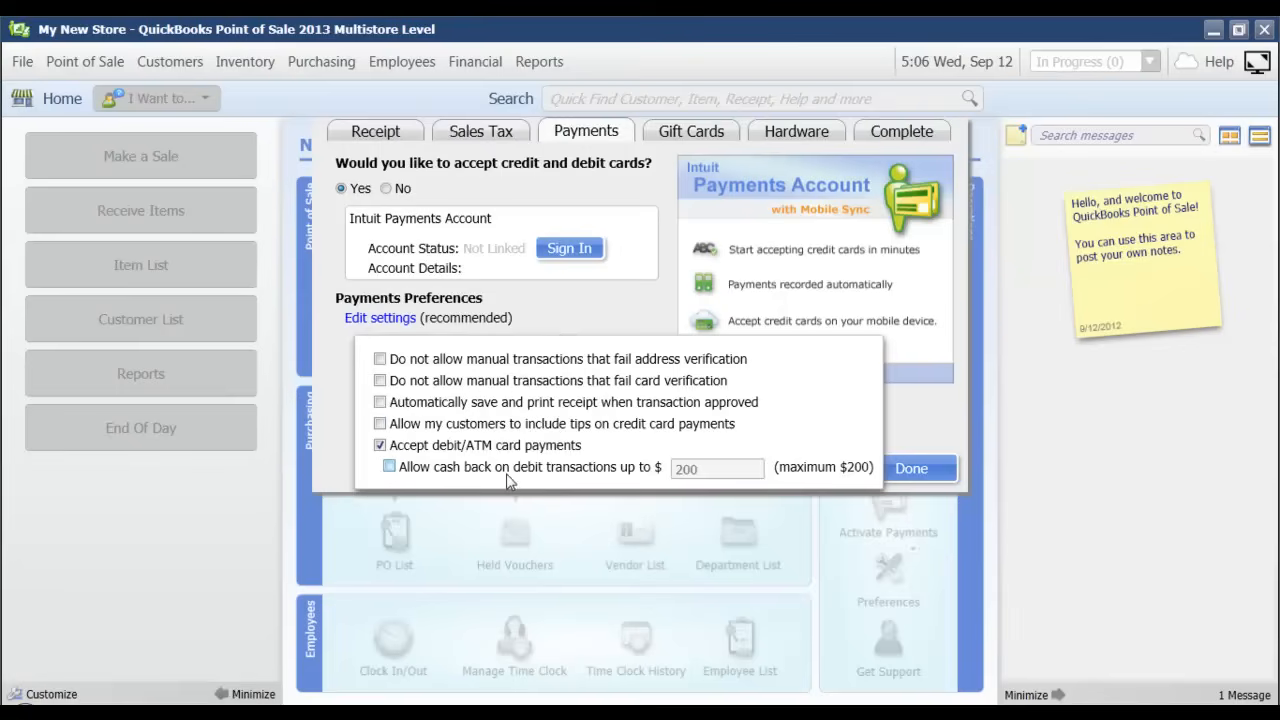
mouse_move(568, 478)
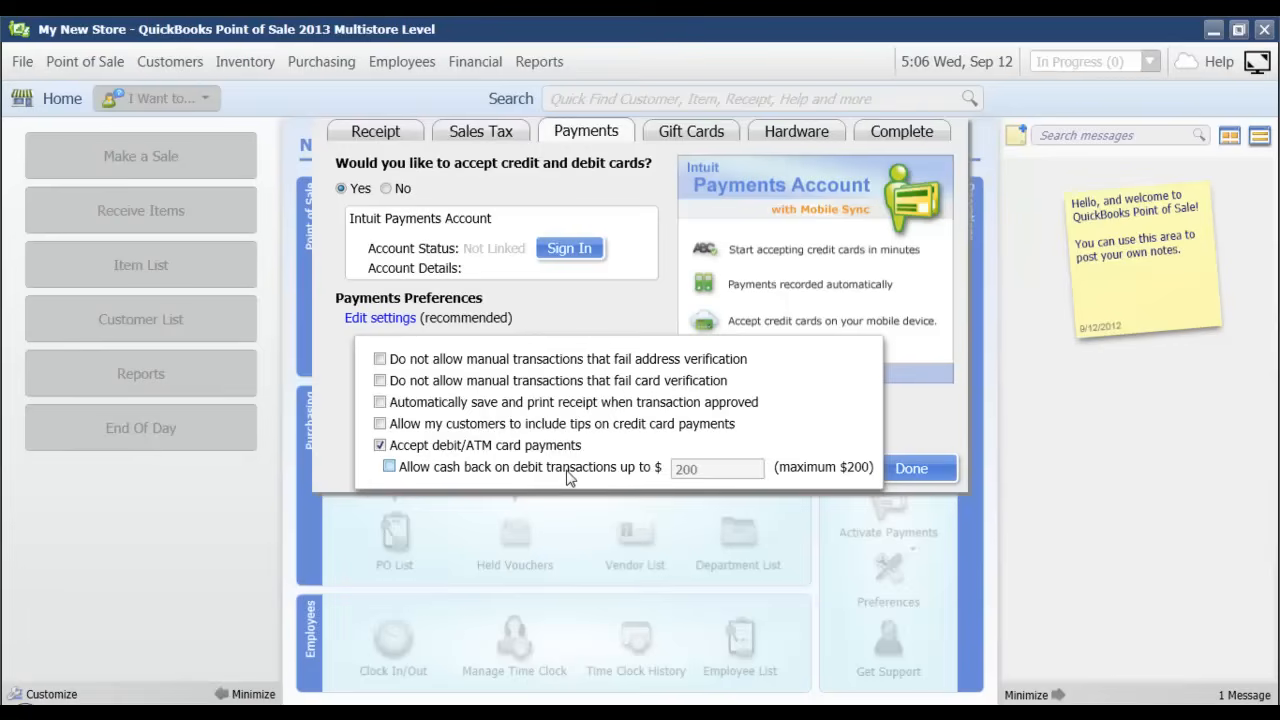
mouse_move(616, 472)
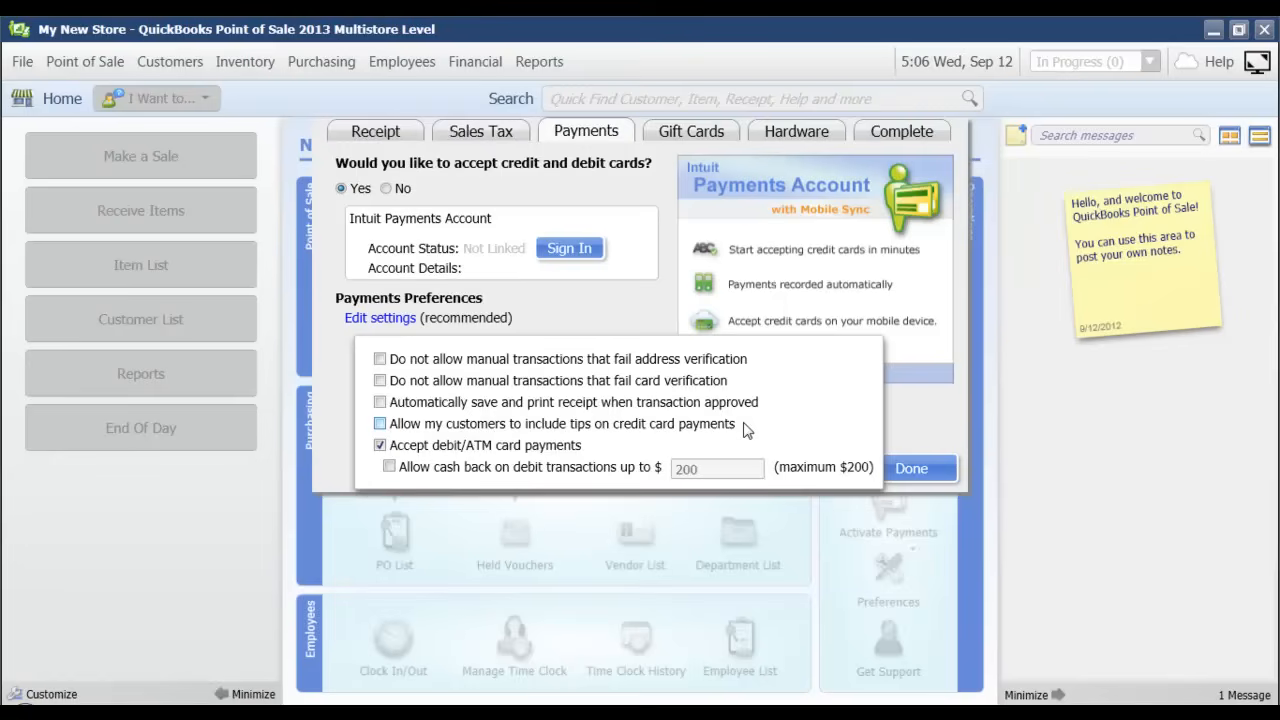
Review the payment preference settings, then set card acceptance back to No
left_click(380, 424)
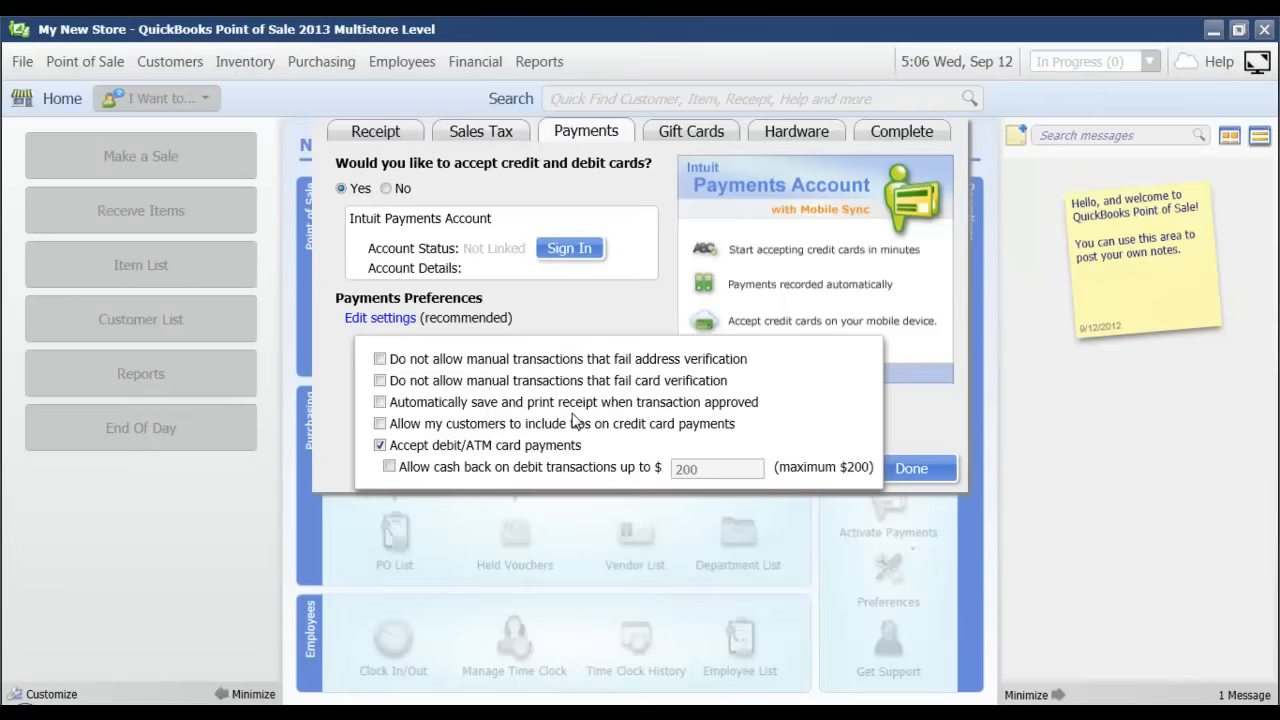
mouse_move(570, 396)
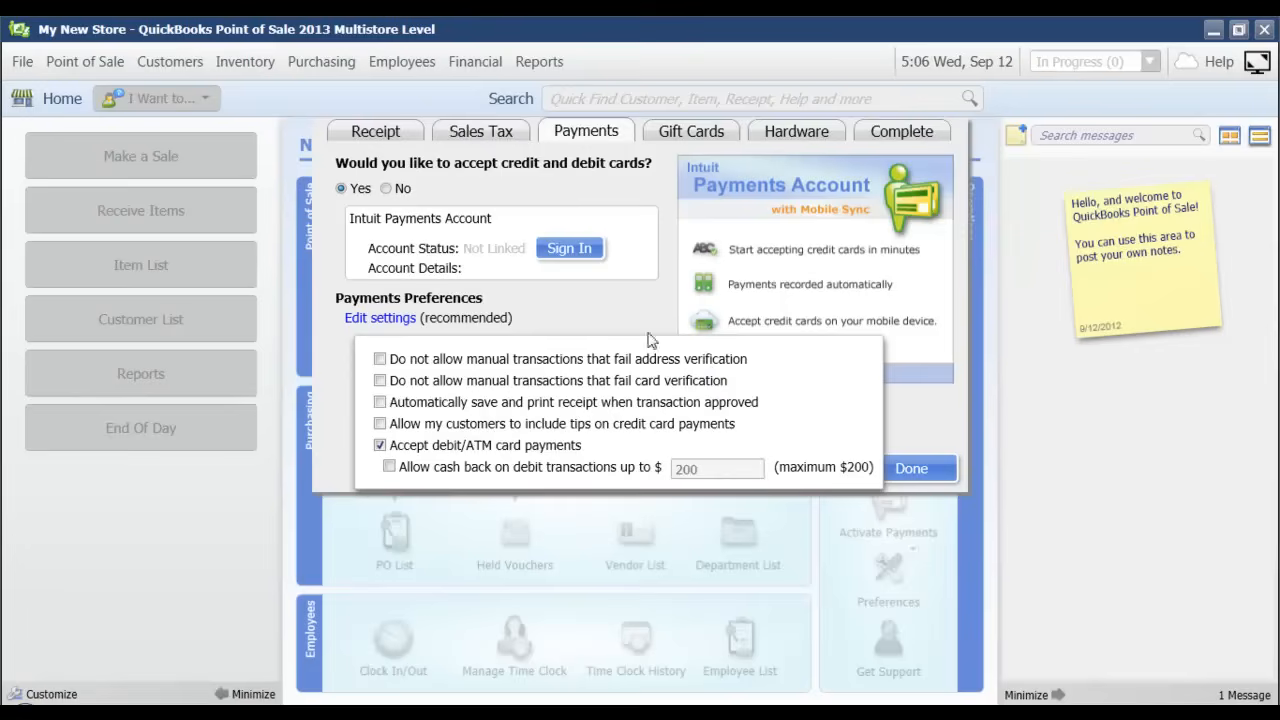
mouse_move(386, 190)
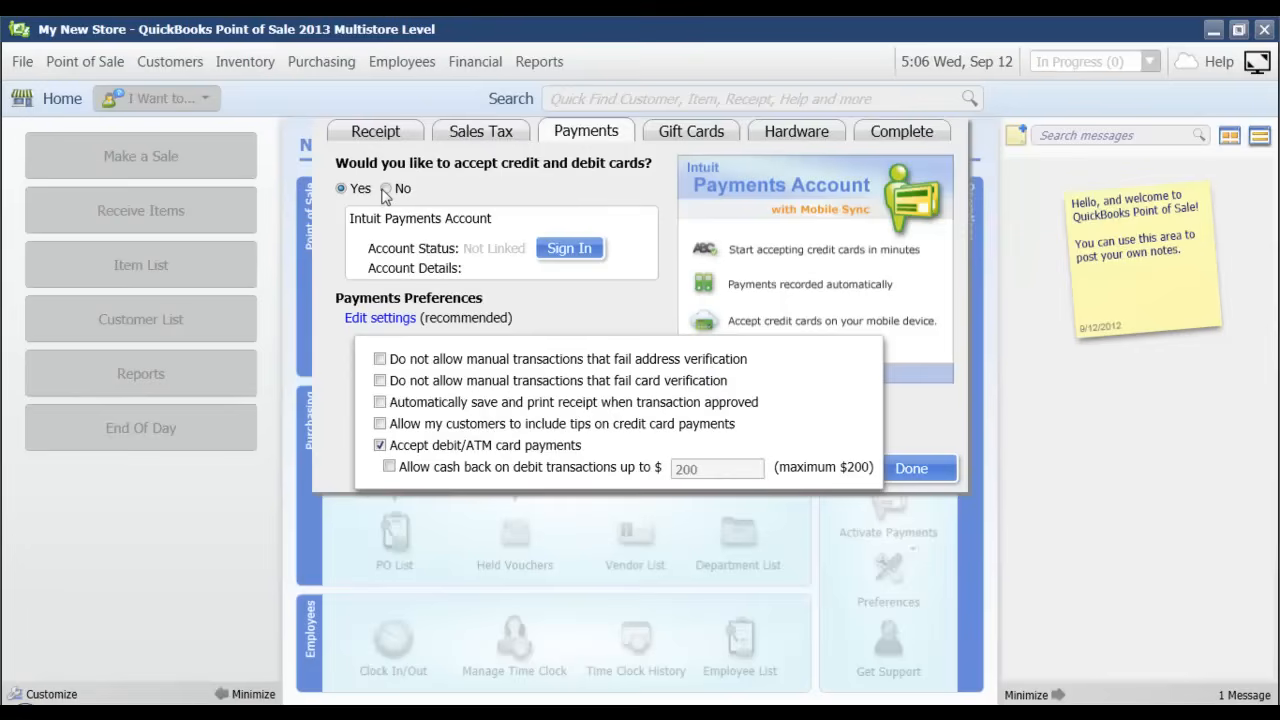
left_click(388, 188)
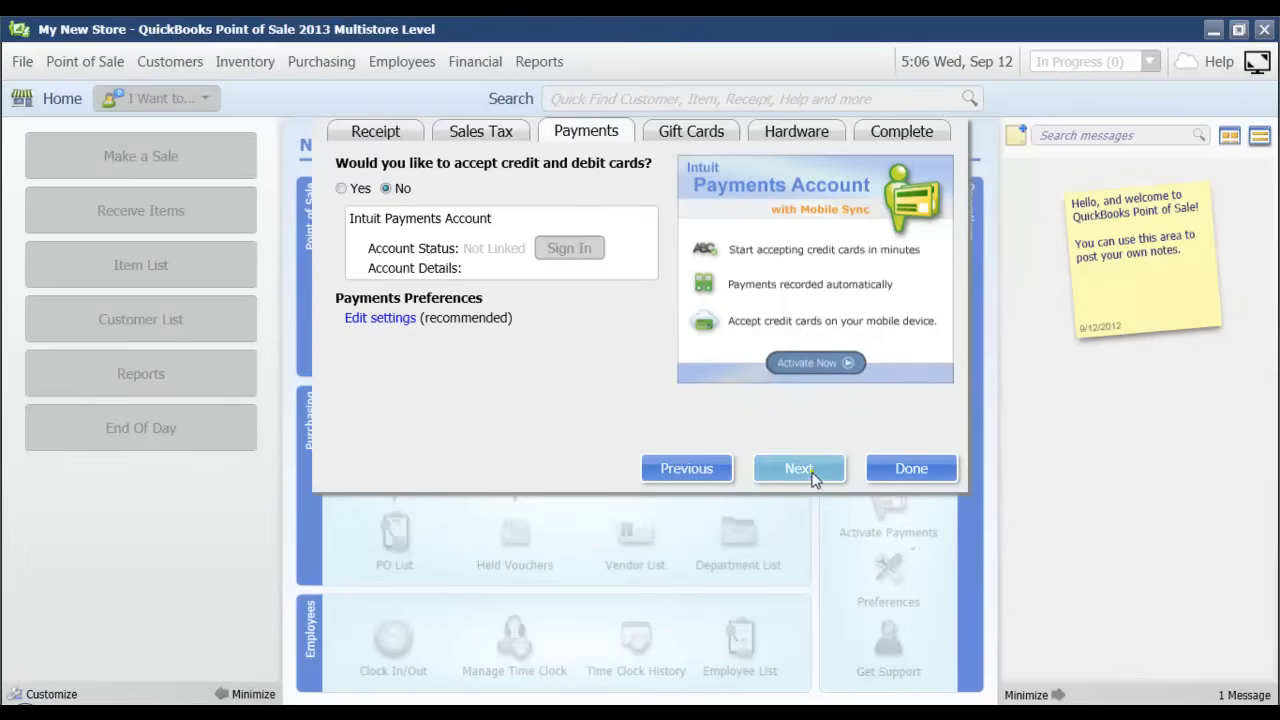
Move on to the gift cards step, leaving gift cards not accepted
left_click(800, 468)
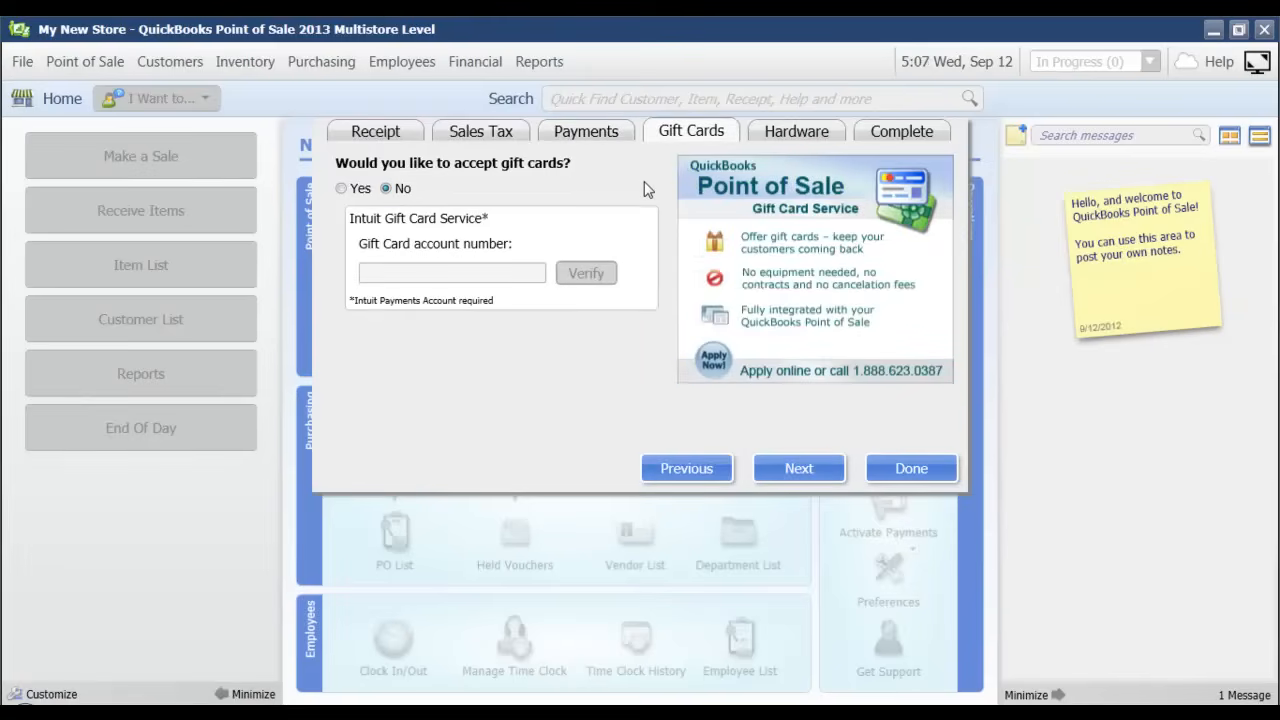
mouse_move(788, 216)
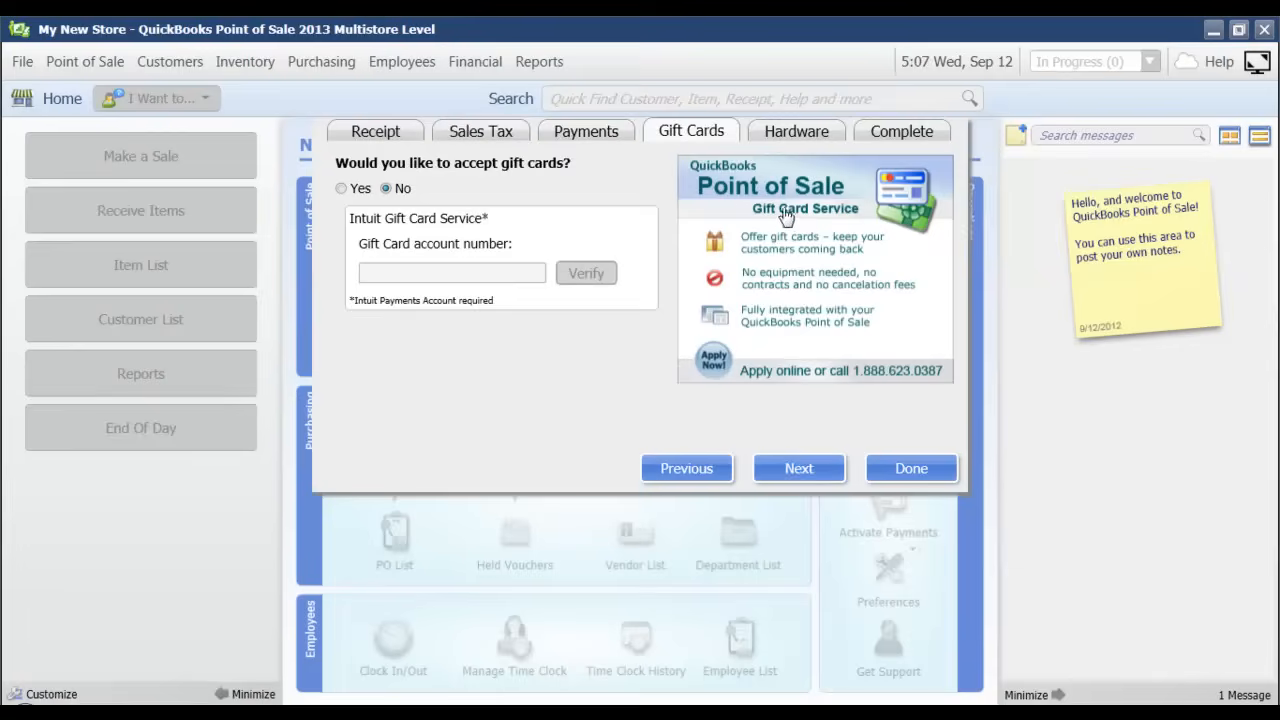
mouse_move(496, 270)
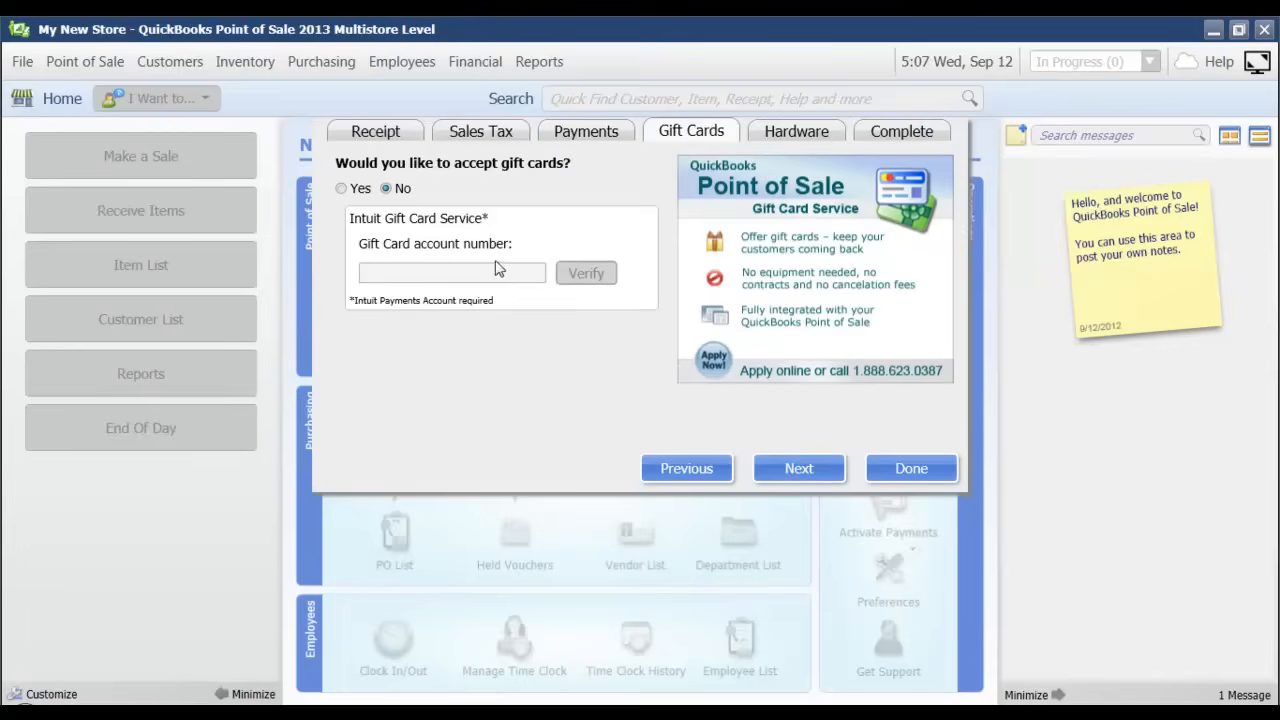
mouse_move(464, 278)
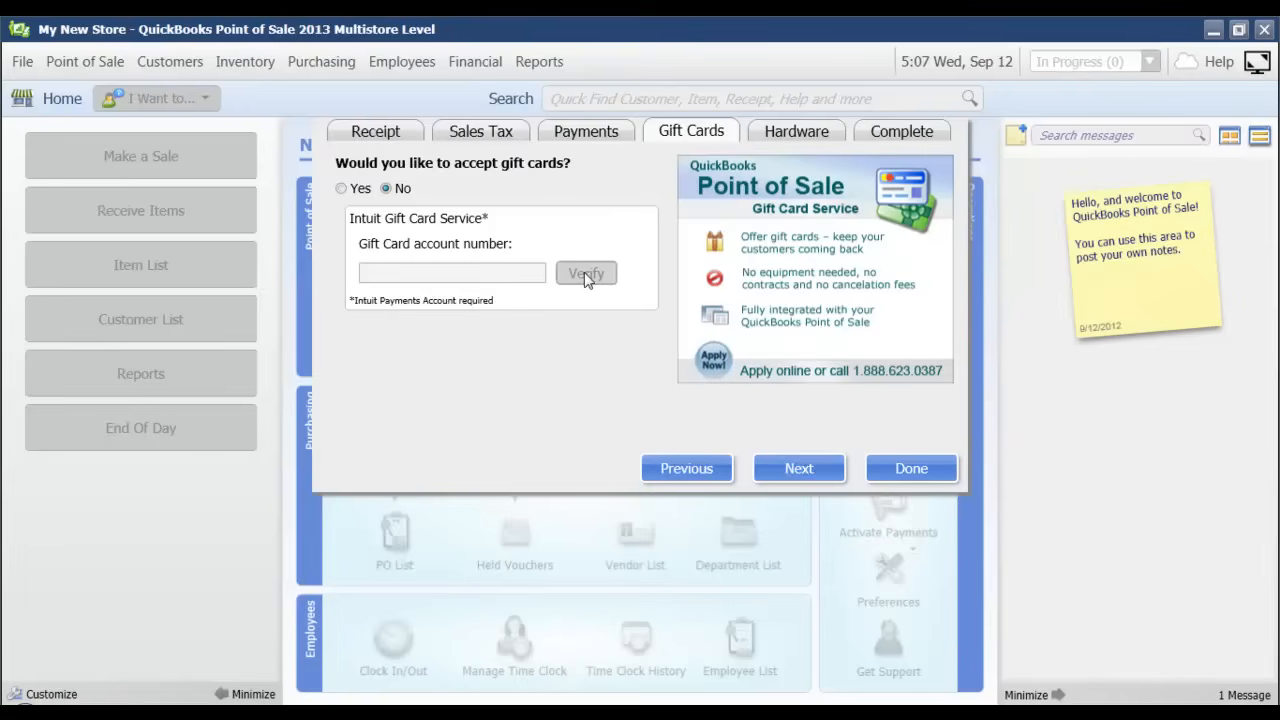
mouse_move(612, 374)
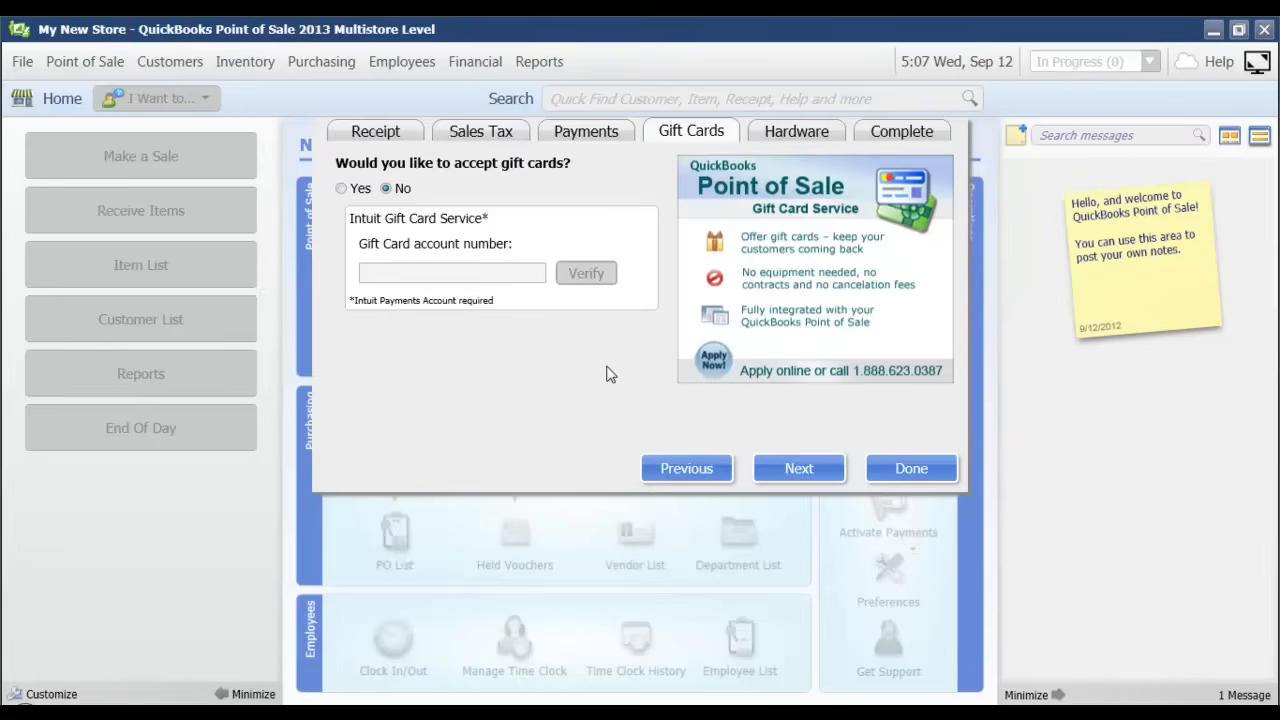
Pass the gift cards and hardware steps unchanged and finish the setup interview with Done
left_click(798, 468)
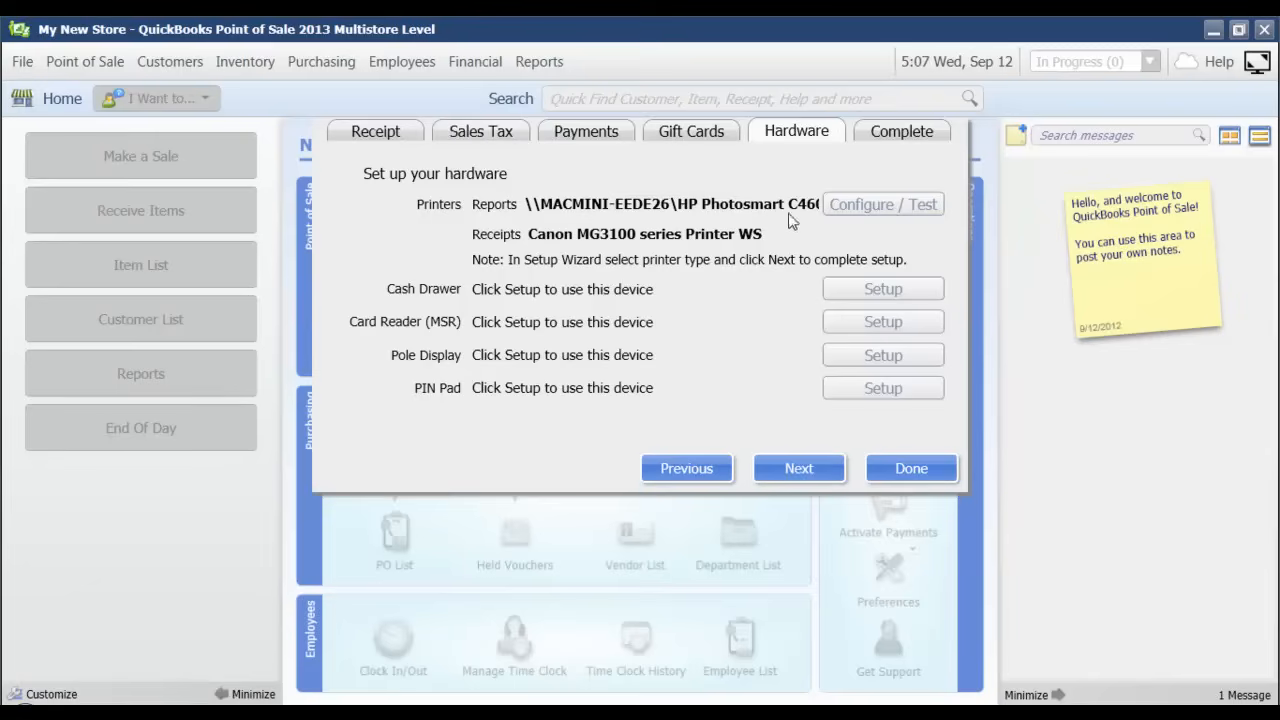
mouse_move(644, 328)
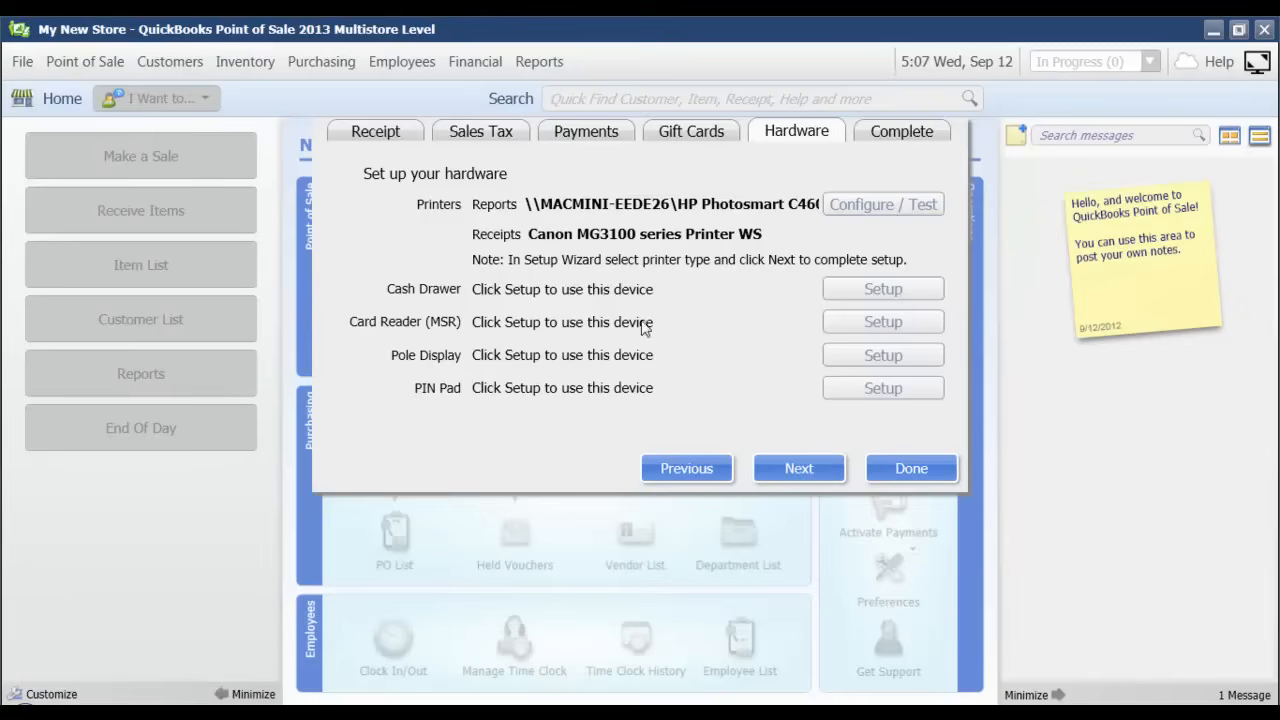
mouse_move(568, 344)
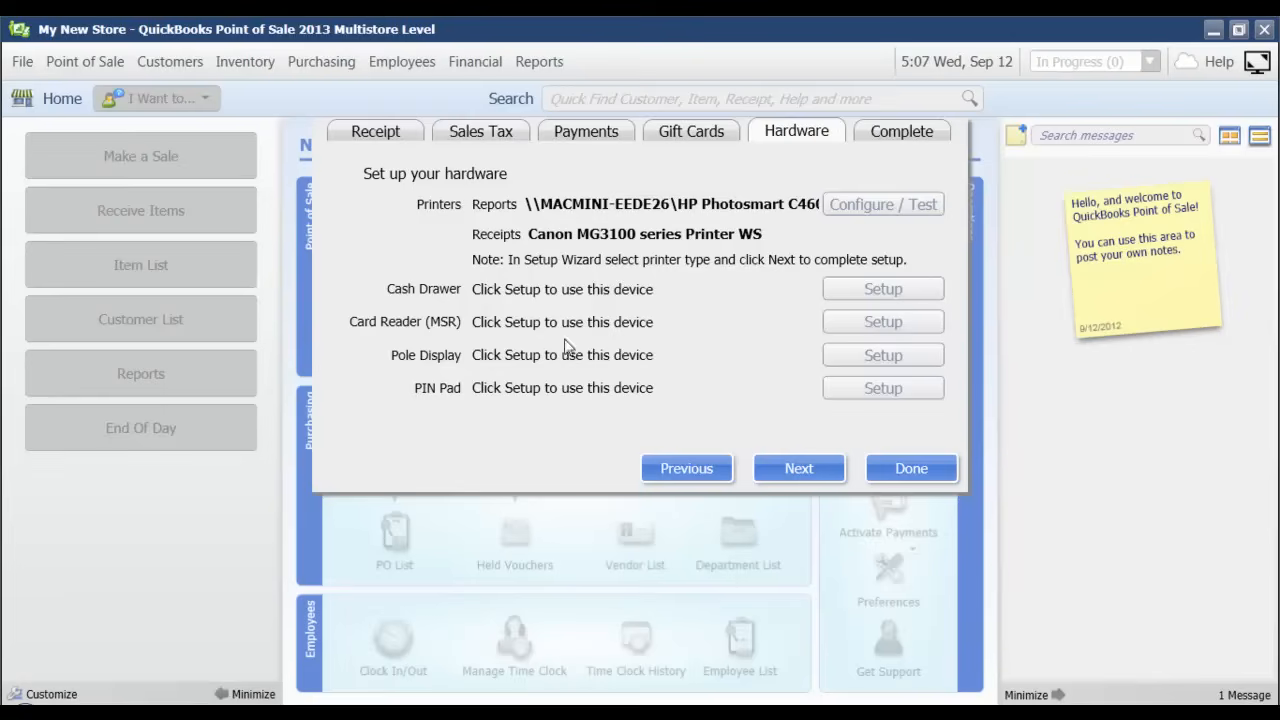
mouse_move(884, 418)
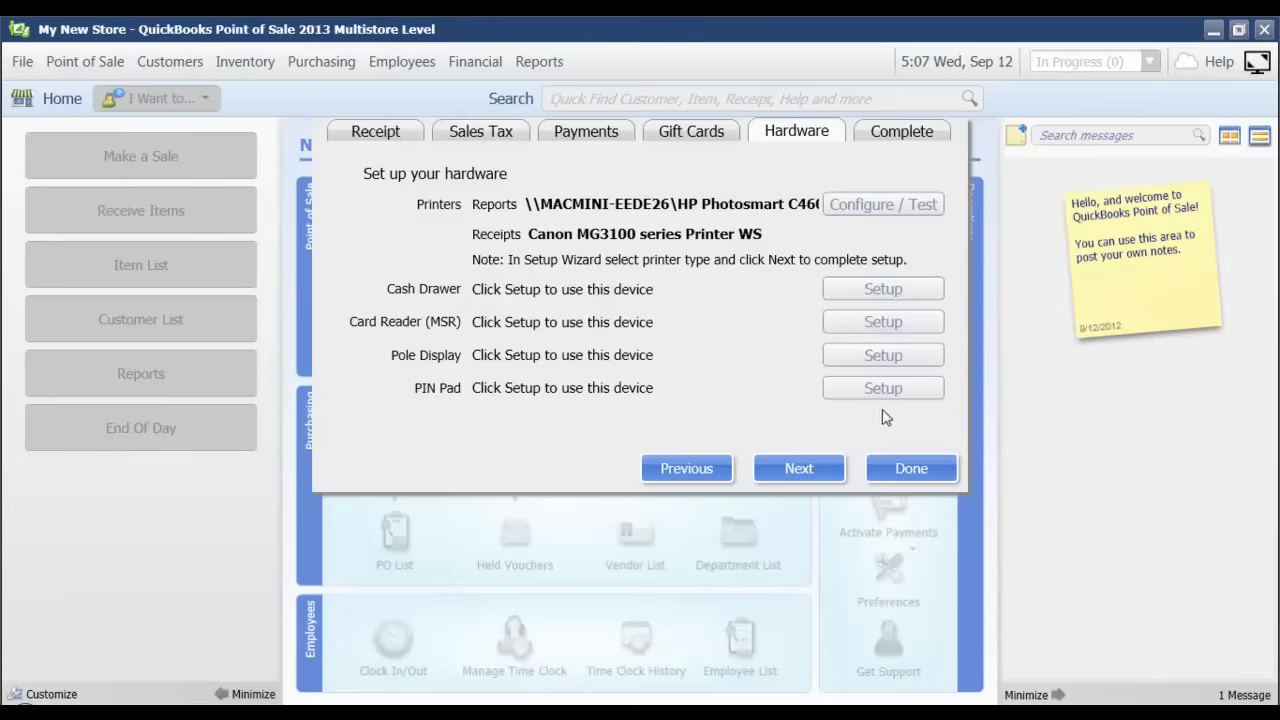
mouse_move(820, 430)
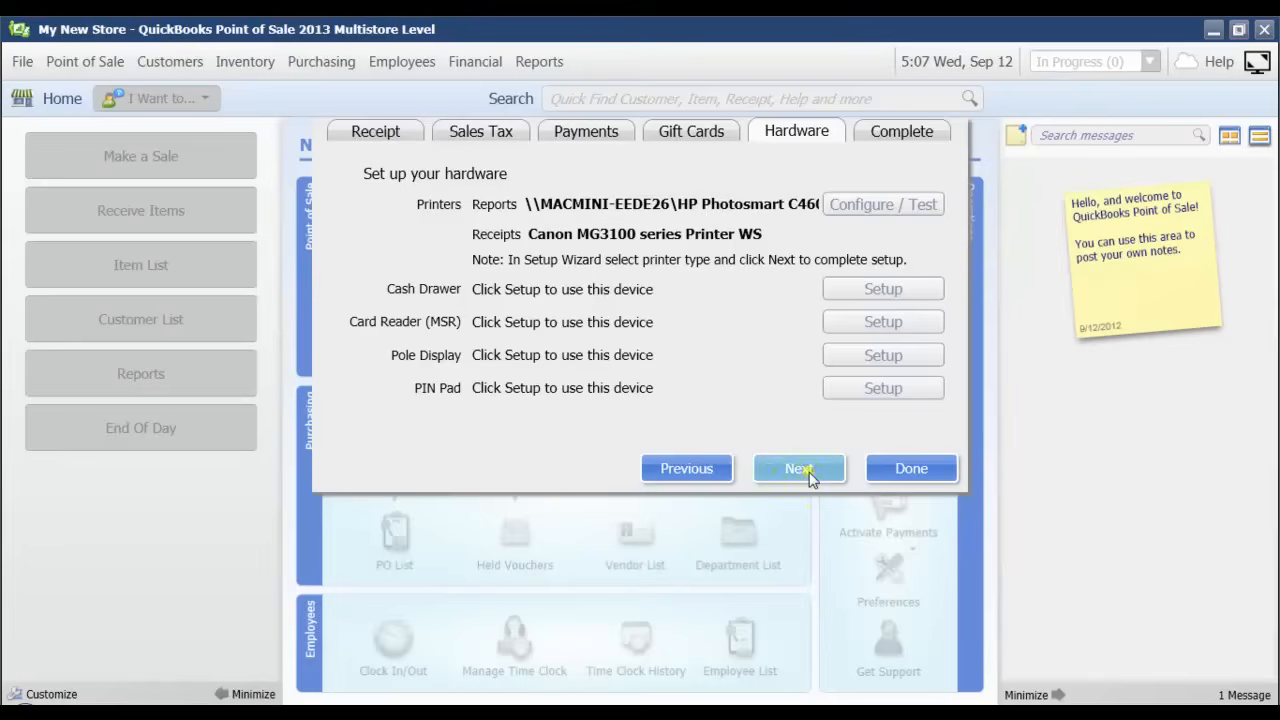
left_click(798, 468)
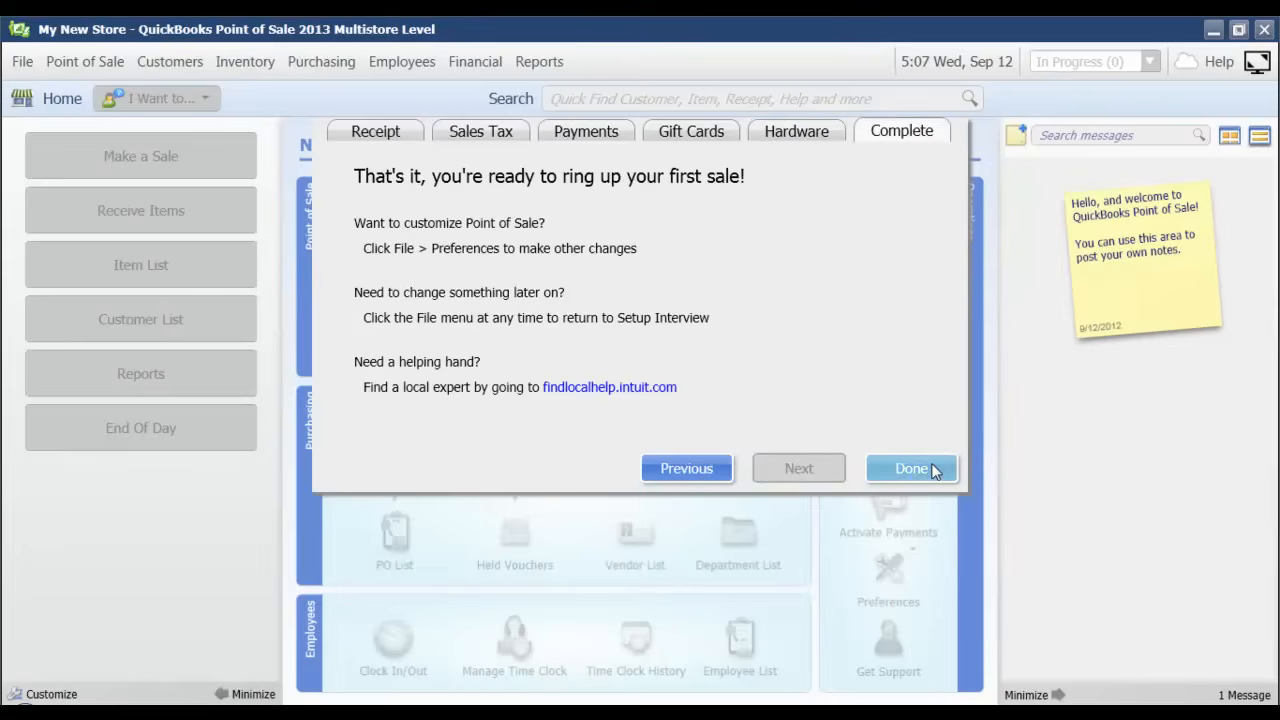
left_click(910, 468)
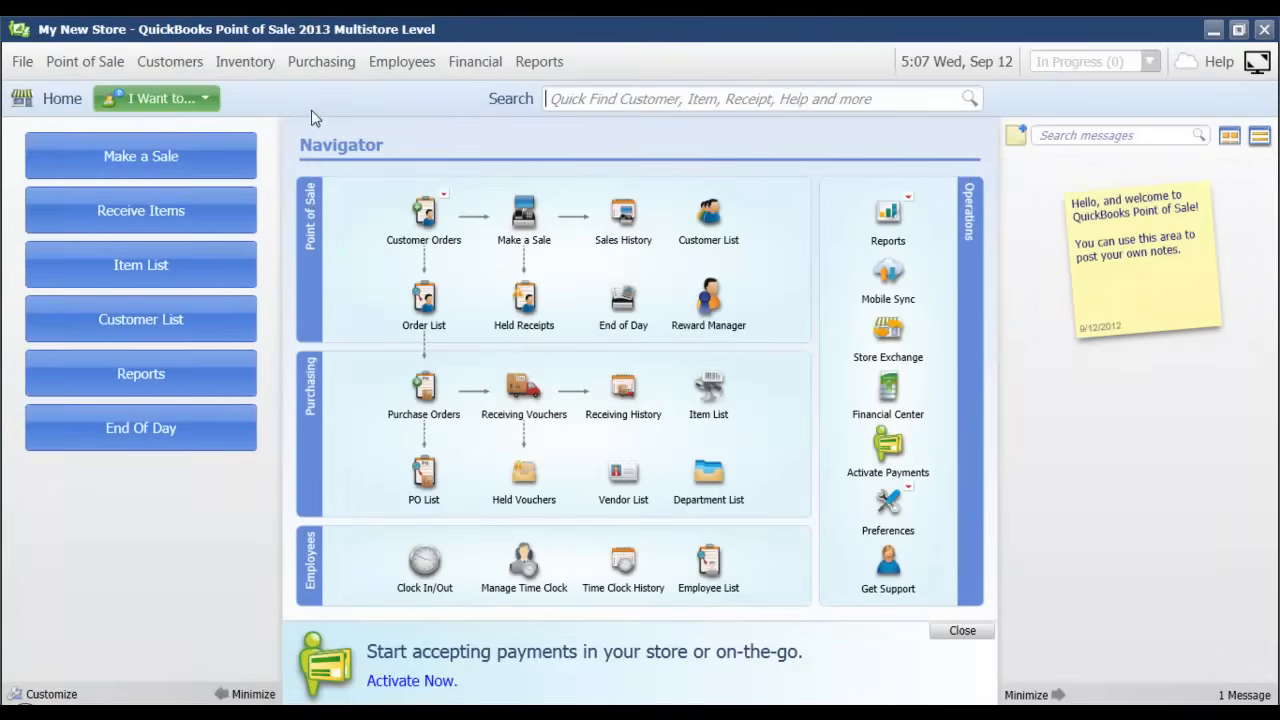
mouse_move(82, 60)
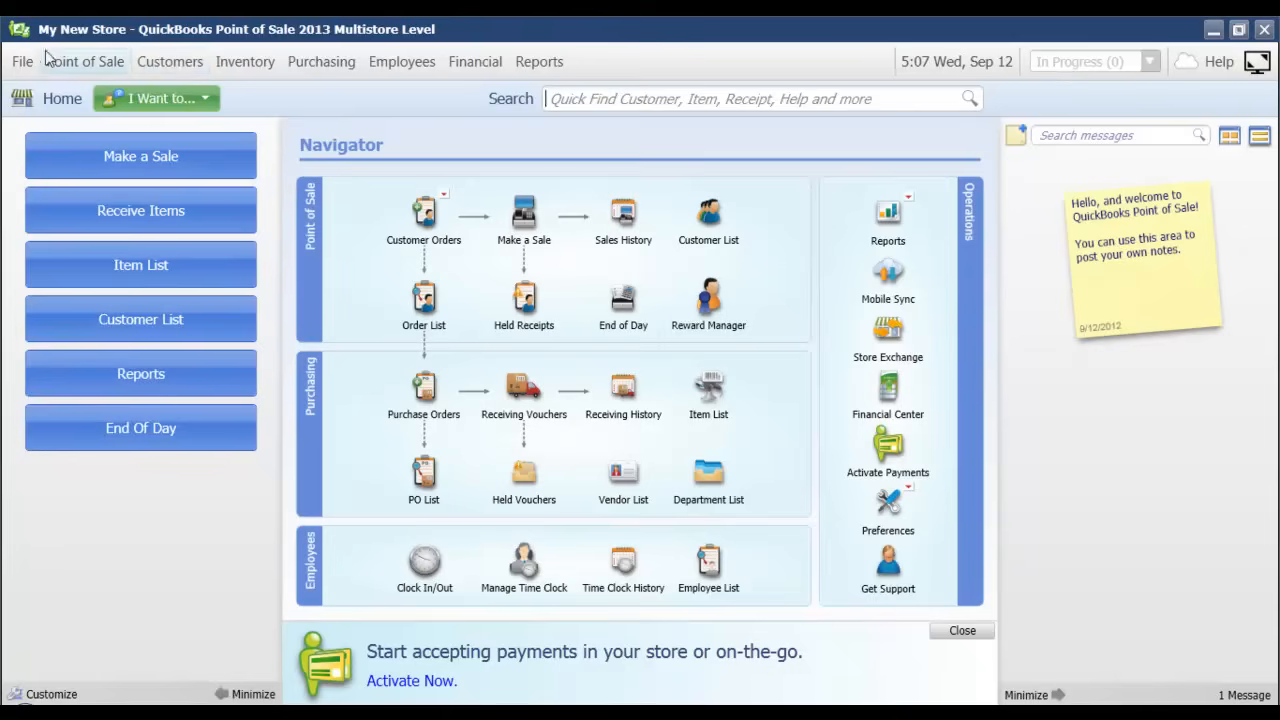
Reopen the setup interview from the File menu and go to its payments step
left_click(20, 60)
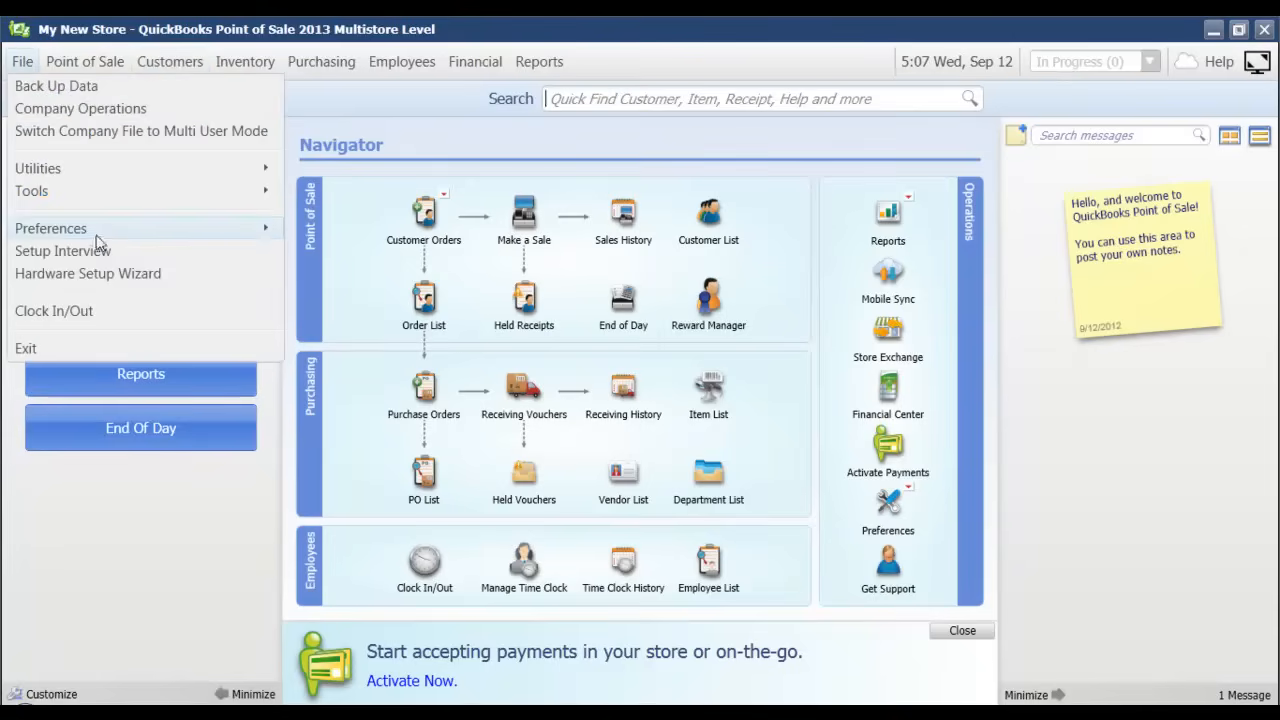
left_click(64, 250)
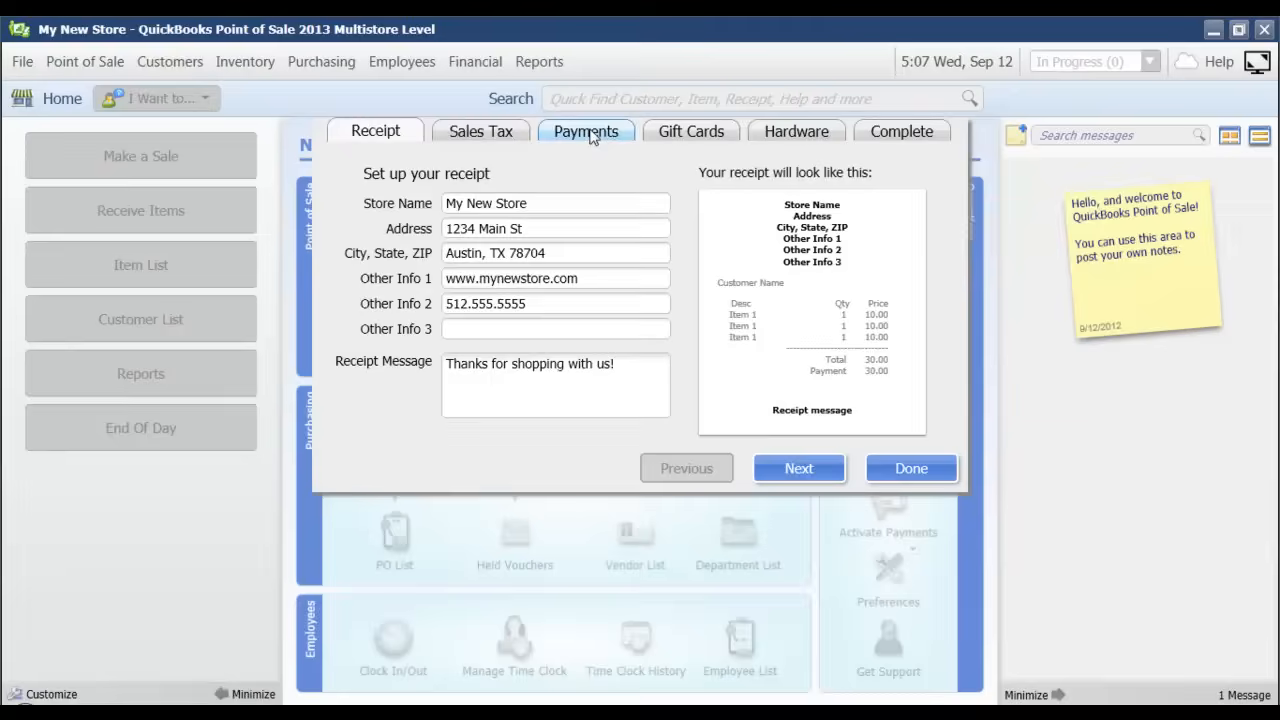
left_click(586, 132)
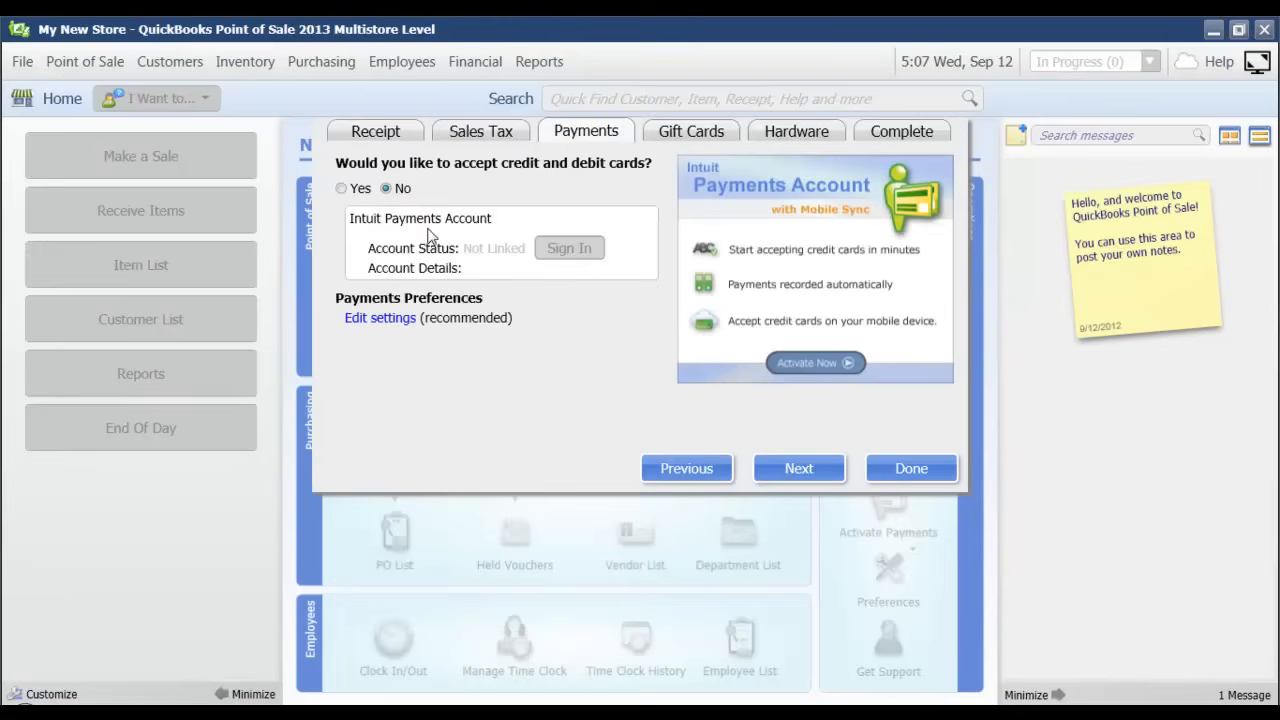